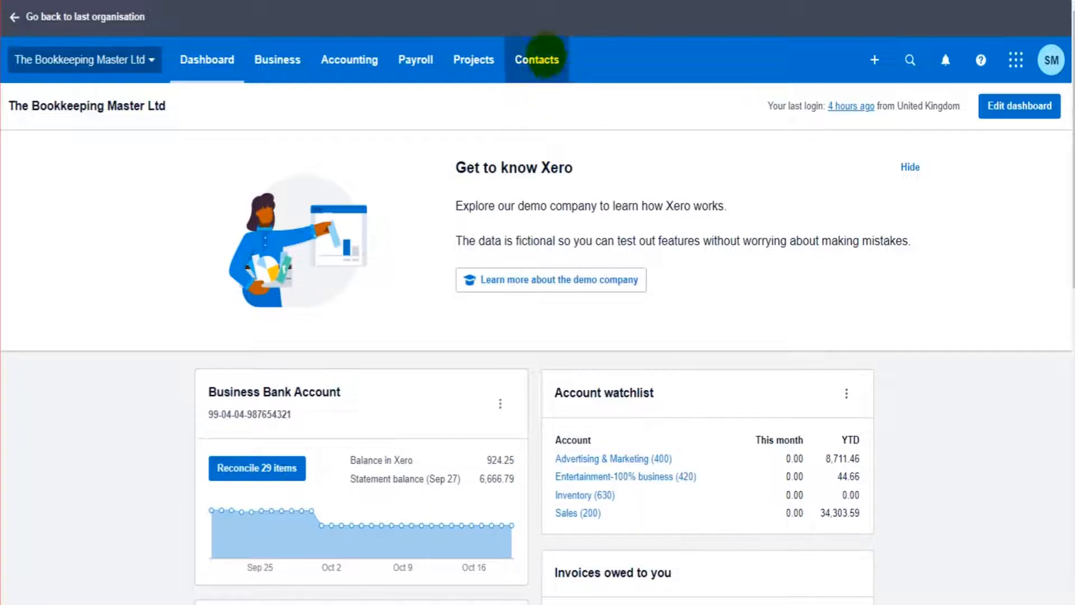
Open the Contacts menu from the dashboard's top navigation.
{"action": "left_click", "coordinate": [537, 60]}
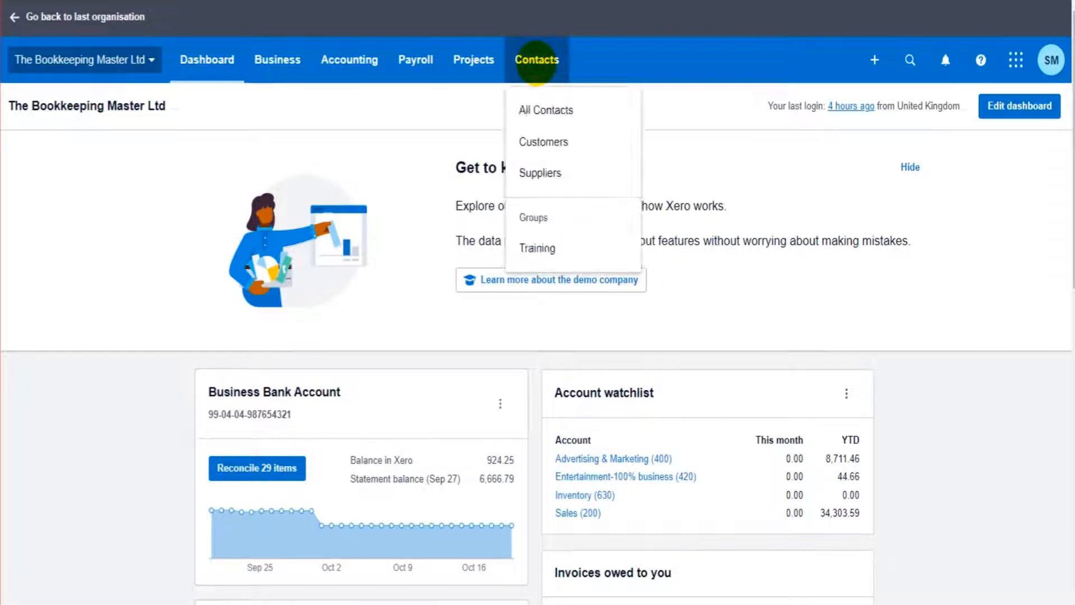
{"action": "mouse_move", "coordinate": [543, 141]}
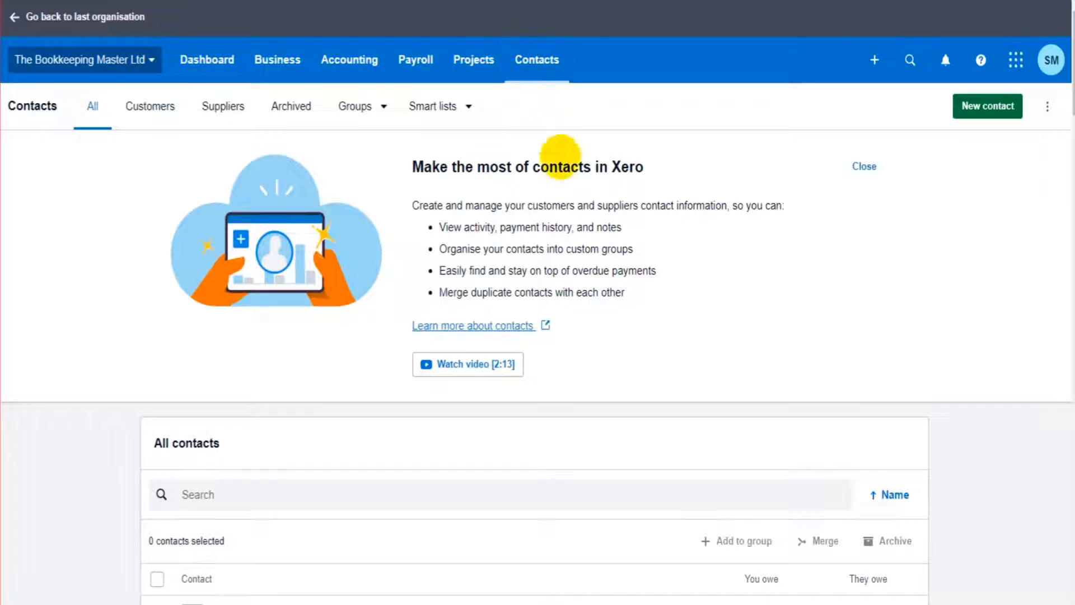
{"action": "scroll", "scroll_direction": "down", "scroll_amount": 3}
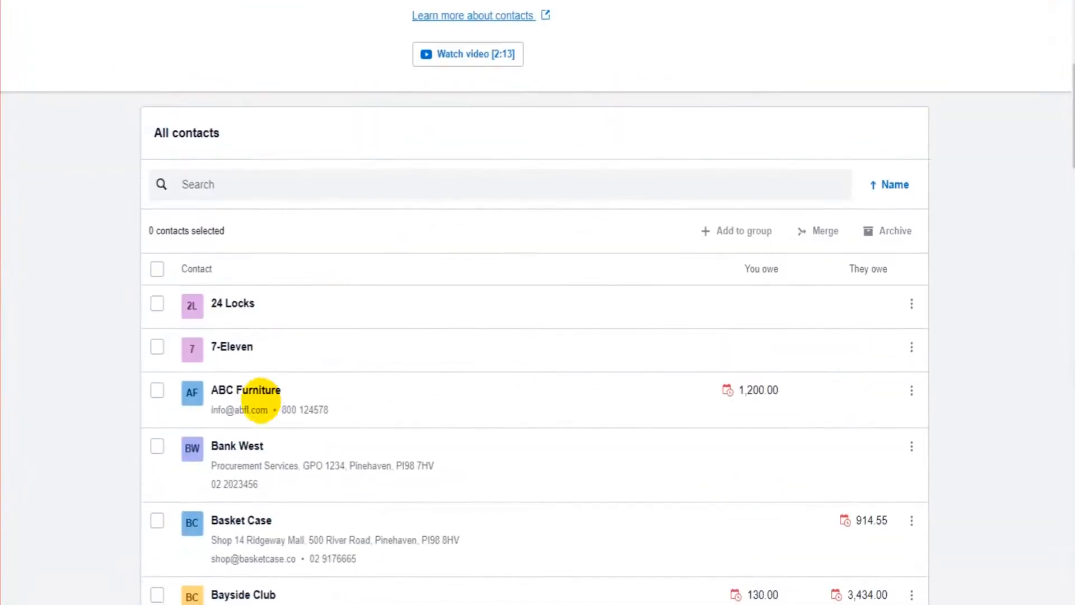
{"action": "scroll", "scroll_direction": "down", "scroll_amount": 3}
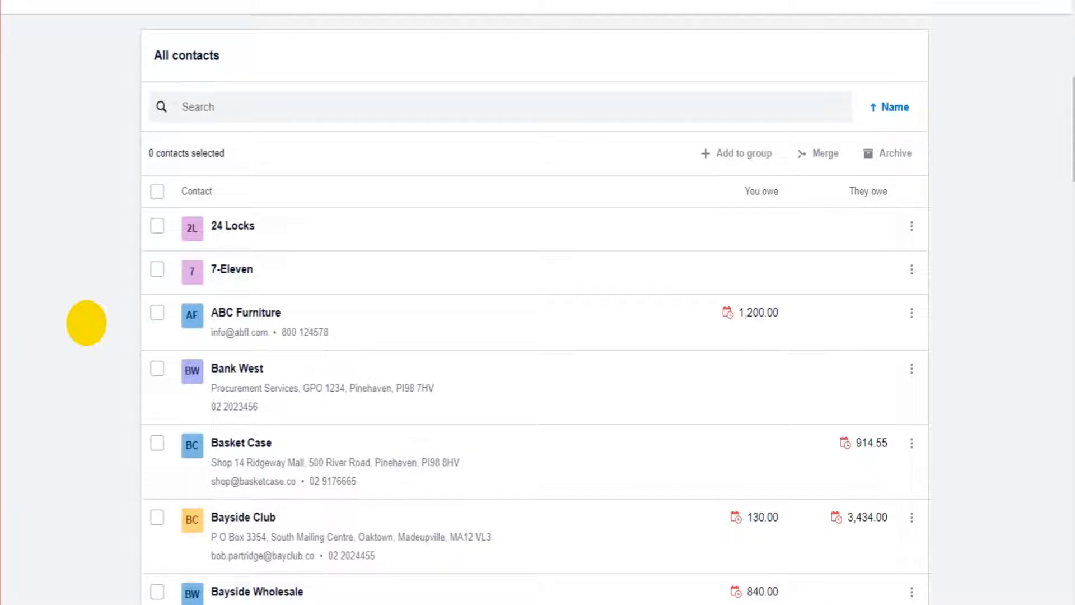
{"action": "mouse_move", "coordinate": [264, 224]}
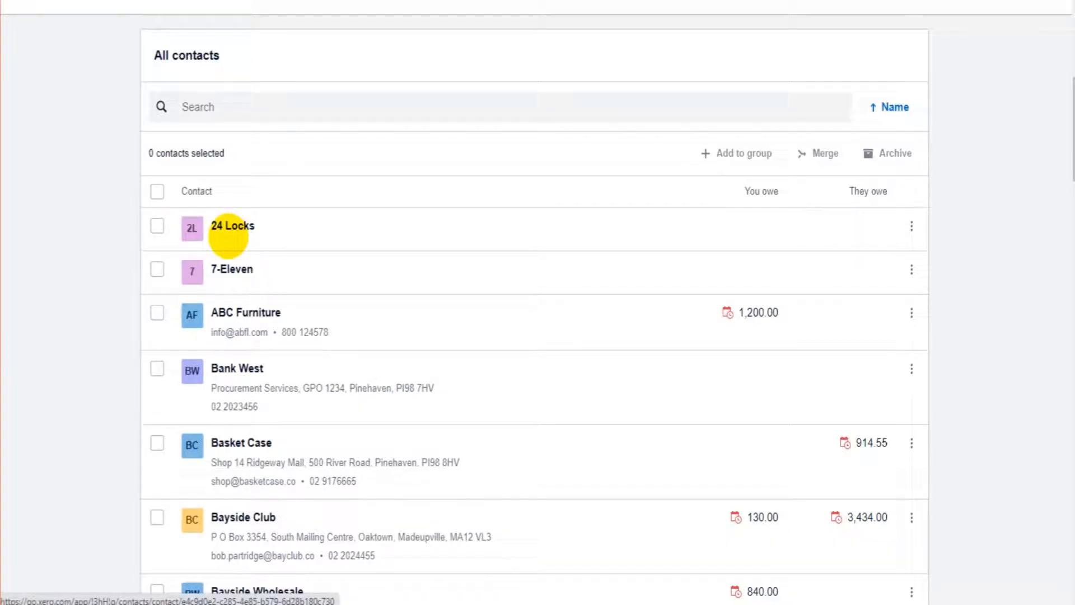
{"action": "mouse_move", "coordinate": [366, 356]}
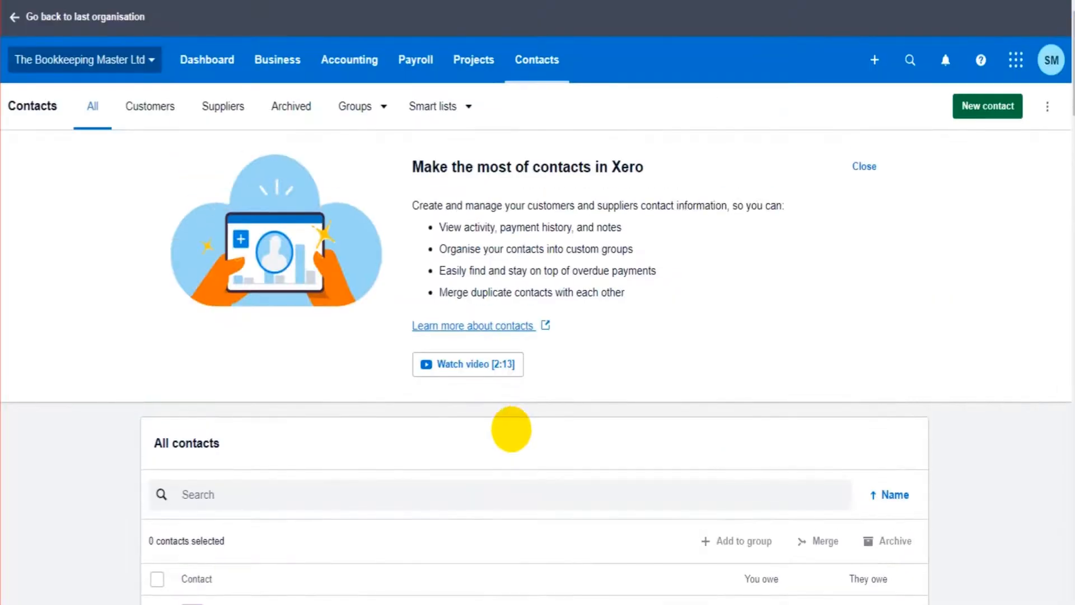
Go to All Contacts and start a blank New contact form.
{"action": "left_click", "coordinate": [538, 60]}
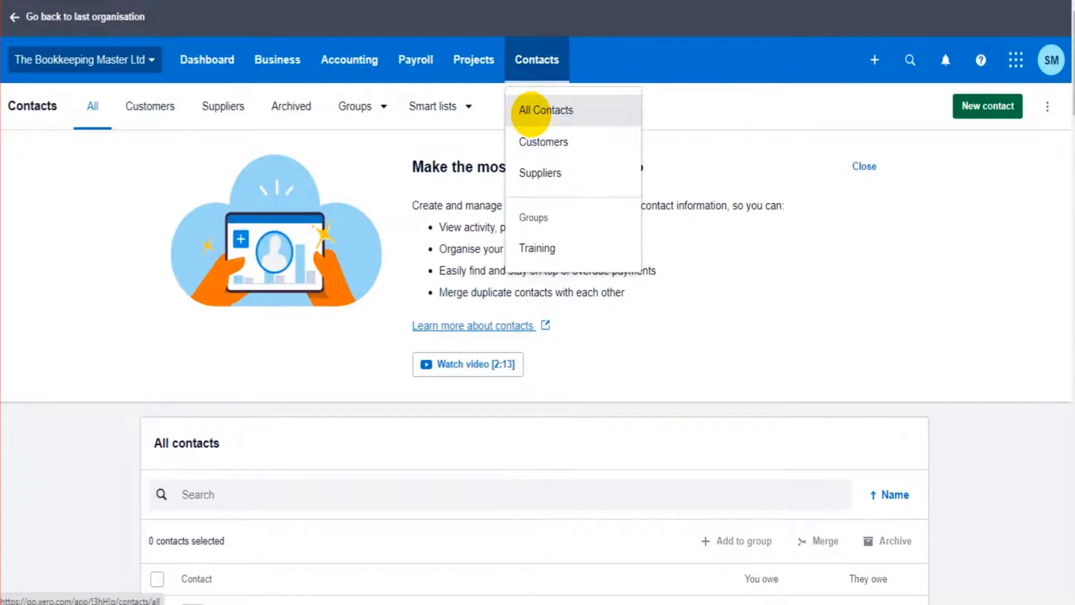
{"action": "left_click", "coordinate": [545, 110]}
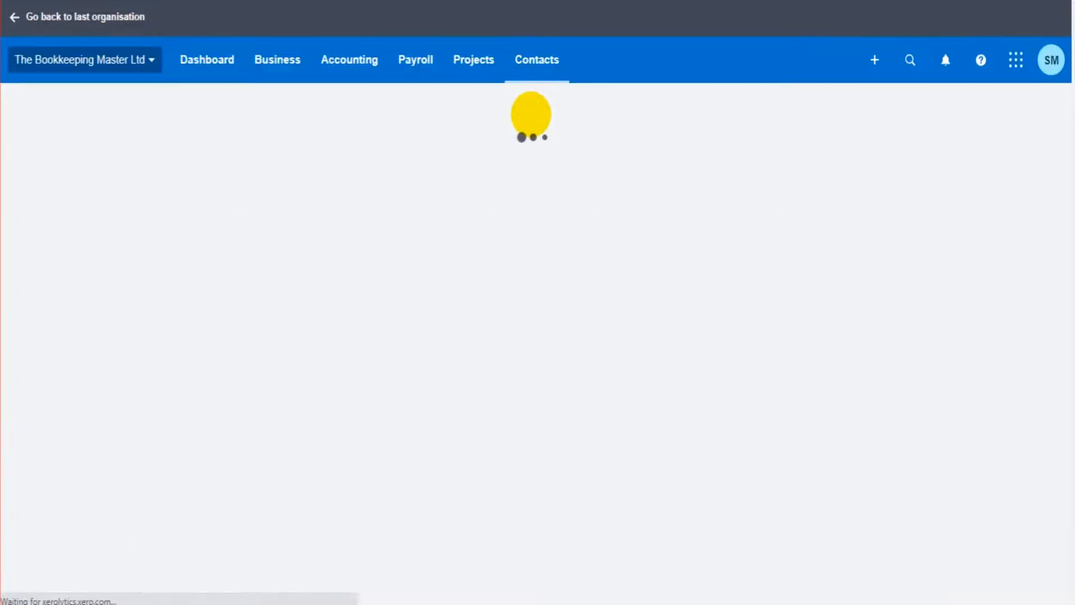
{"action": "left_click", "coordinate": [537, 60]}
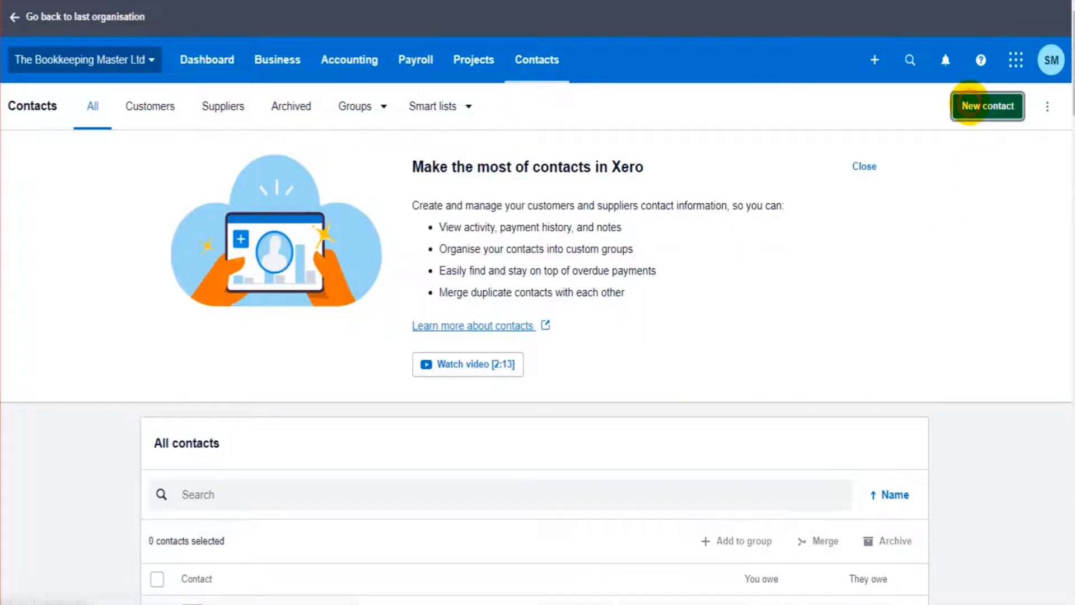
{"action": "left_click", "coordinate": [987, 106]}
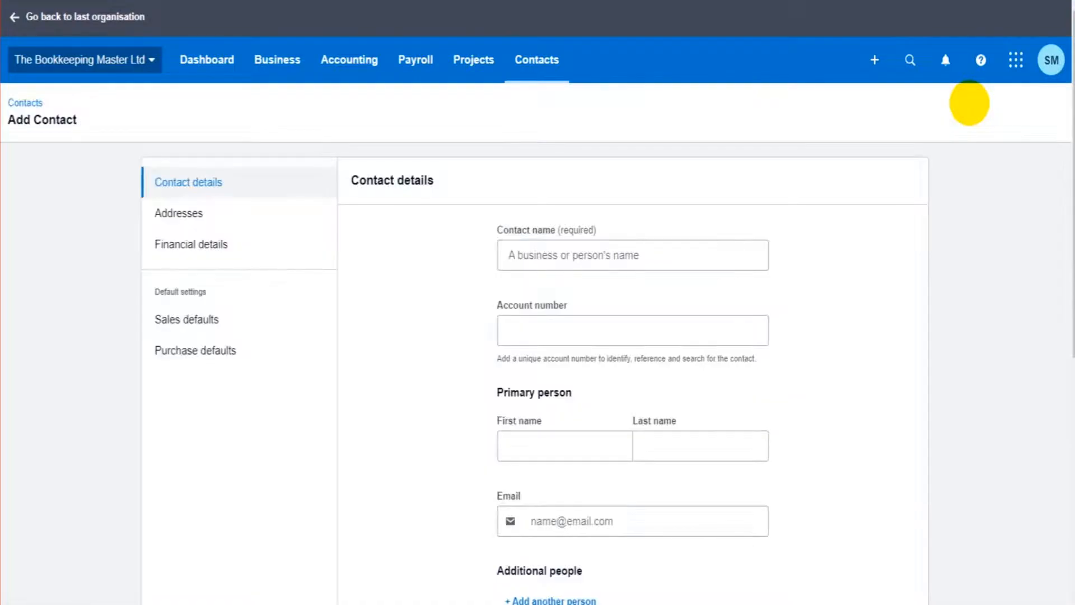
{"action": "mouse_move", "coordinate": [797, 150]}
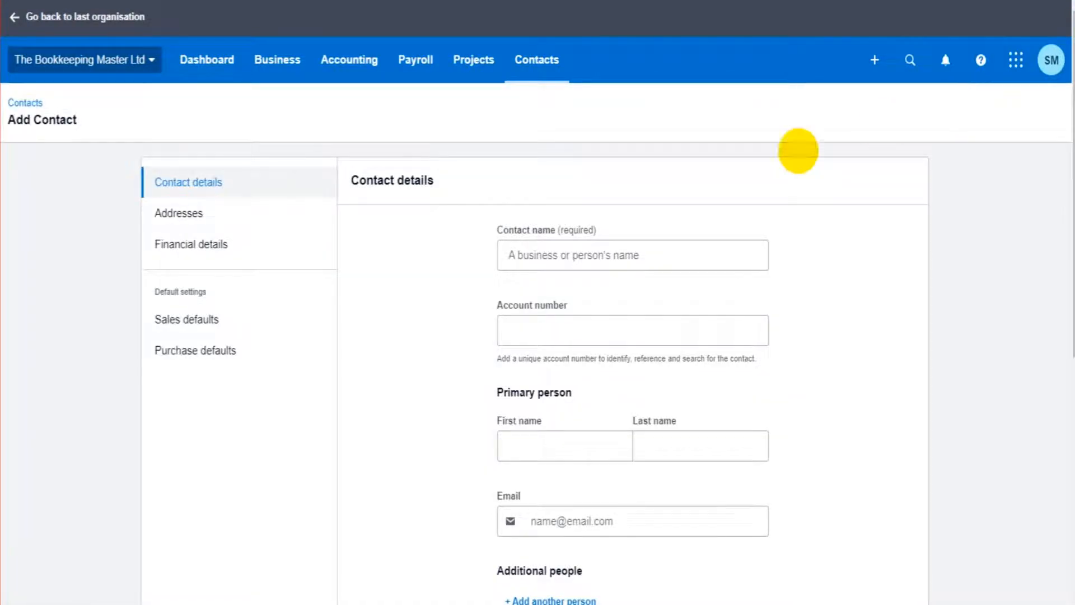
Enter contact name 'Printing Supplies Ltd' and account number PRI001.
{"action": "left_click", "coordinate": [631, 254]}
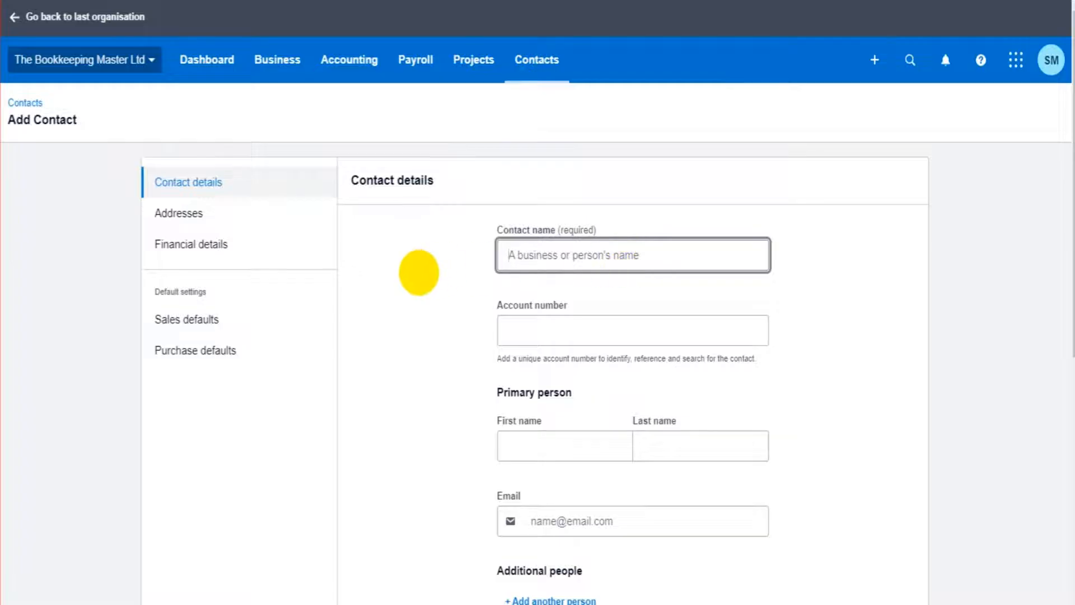
{"action": "scroll", "scroll_direction": "down", "scroll_amount": 3}
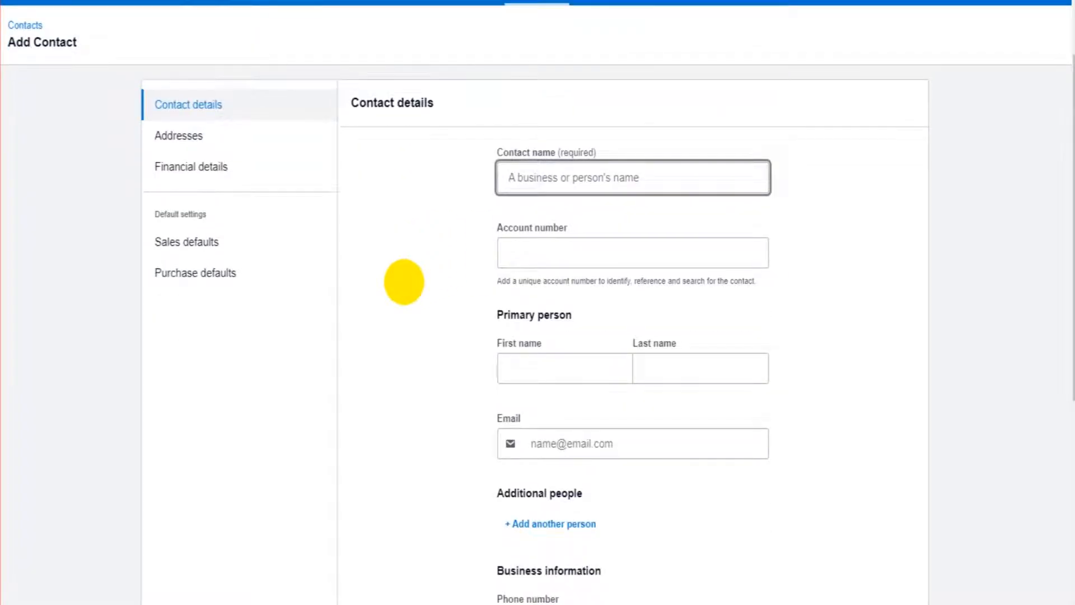
{"action": "type", "text": "Printing Supplies Lts"}
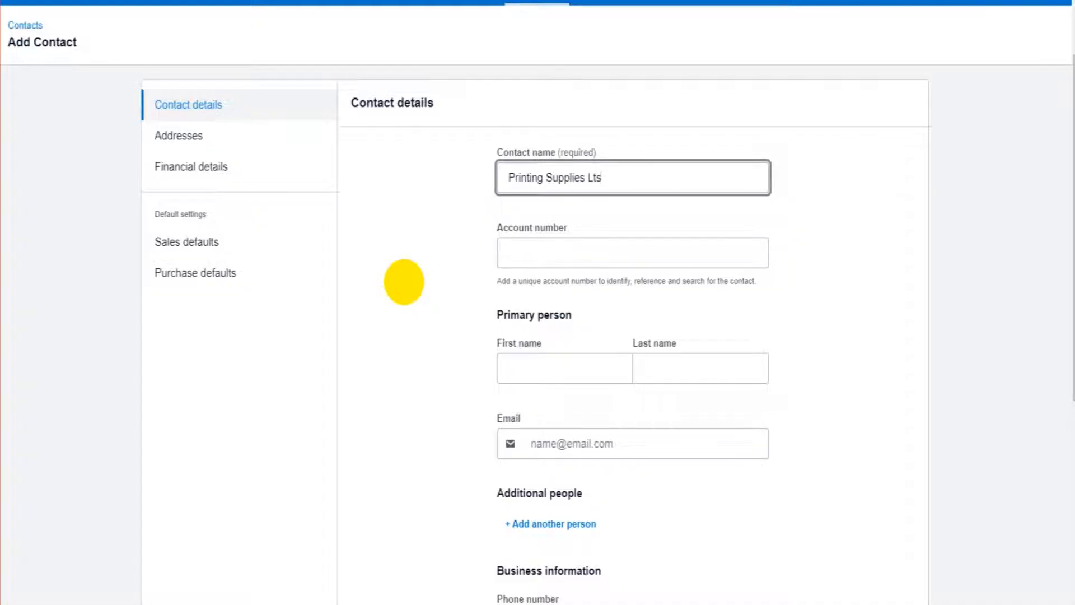
{"action": "left_click", "coordinate": [632, 251]}
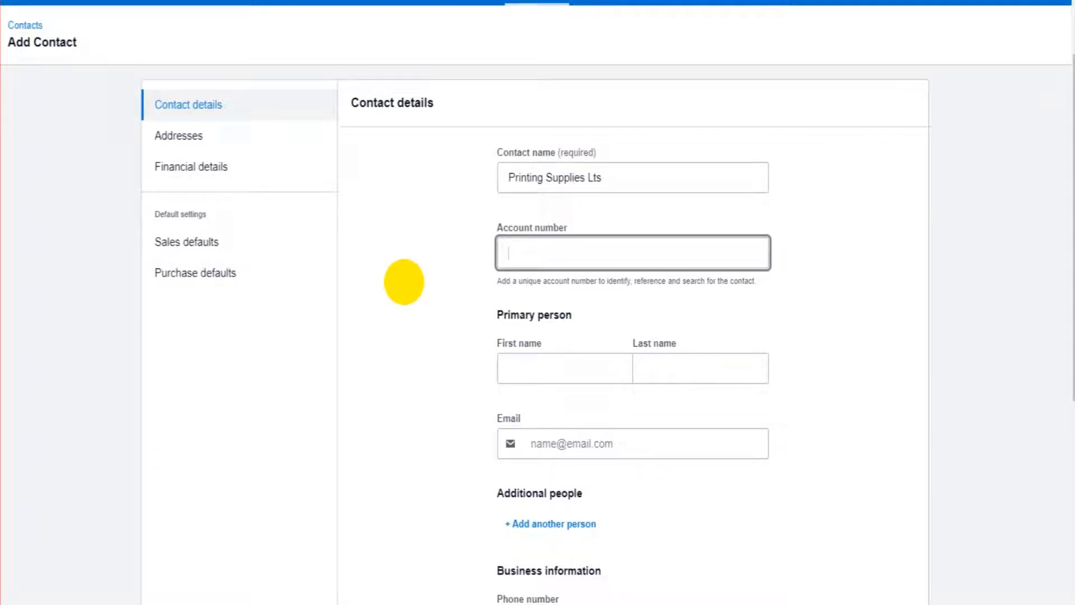
{"action": "type", "text": "PRI"}
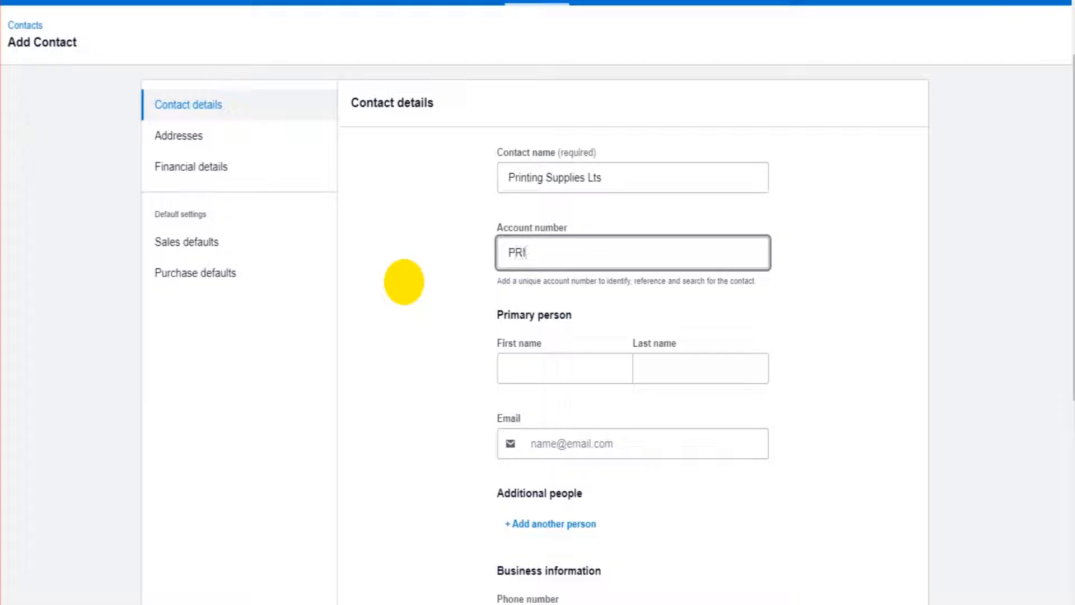
{"action": "type", "text": "001"}
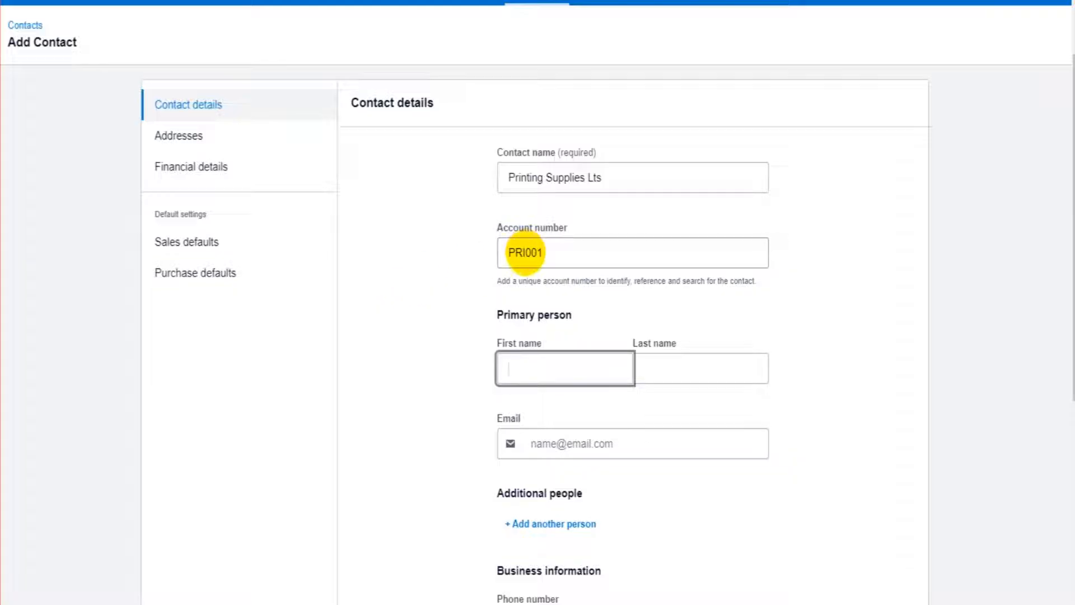
{"action": "scroll", "scroll_direction": "down", "scroll_amount": 3}
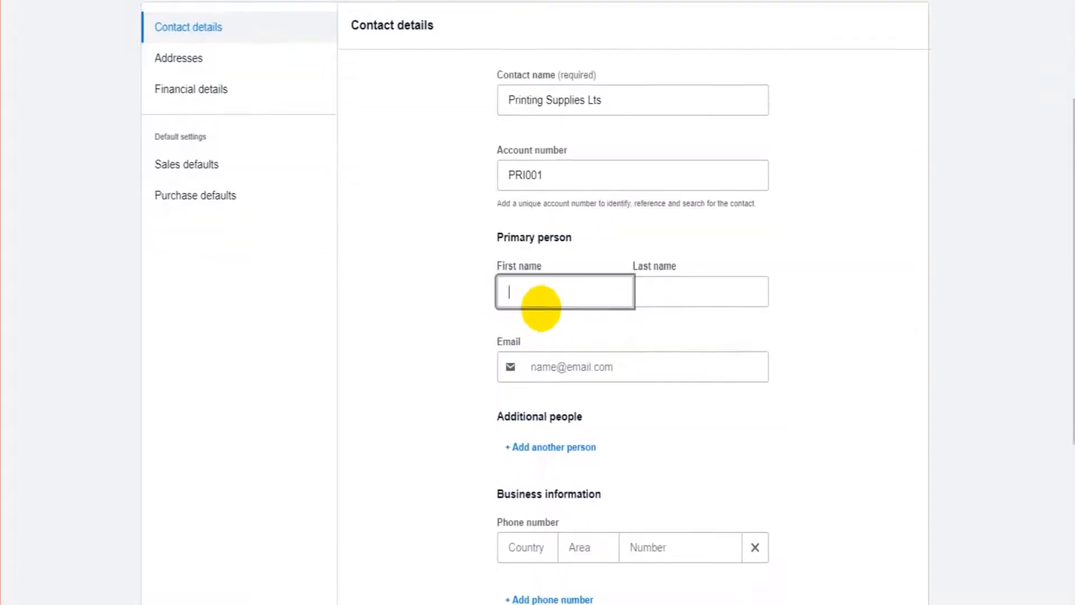
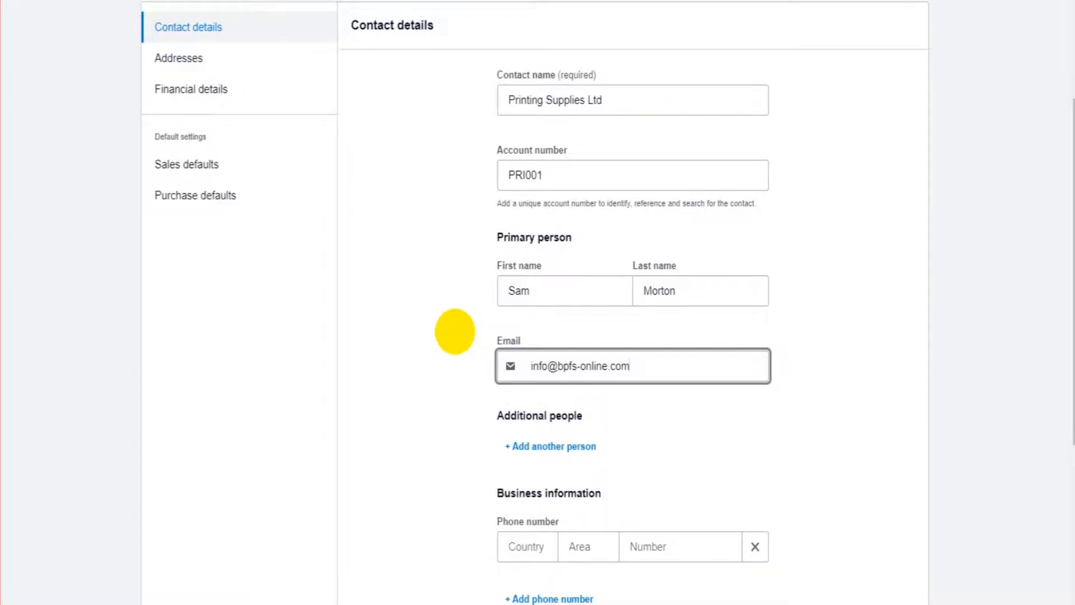
{"action": "scroll", "scroll_direction": "down", "scroll_amount": 3}
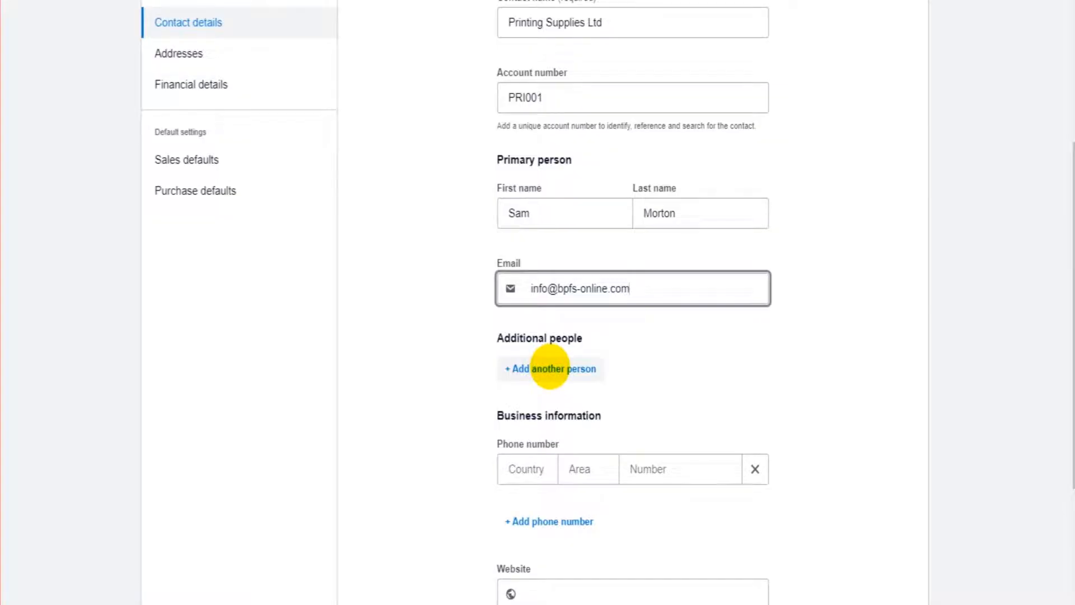
{"action": "left_click", "coordinate": [631, 288]}
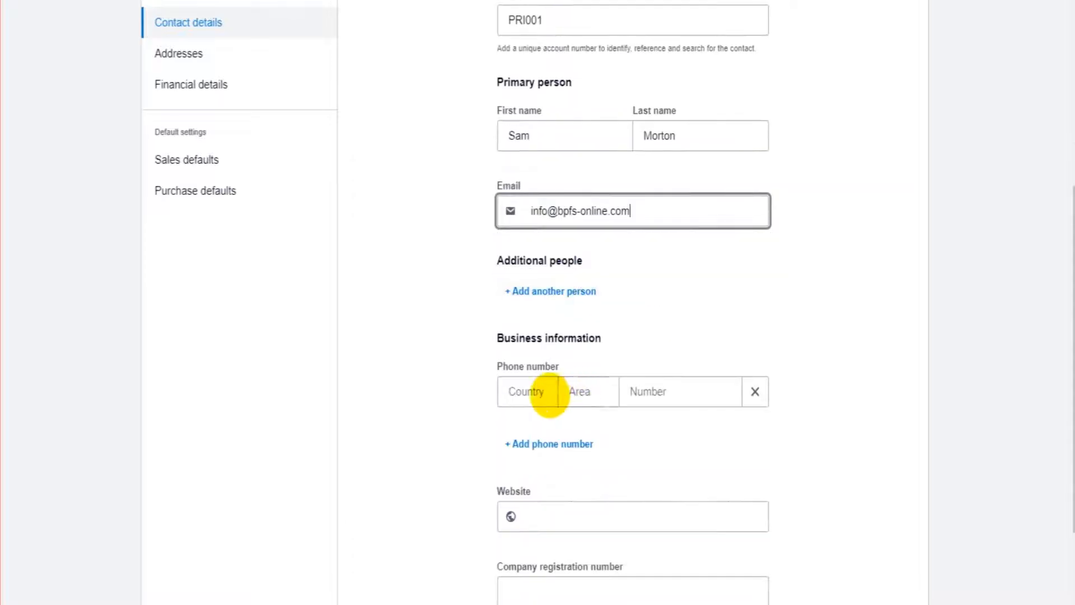
{"action": "left_click", "coordinate": [526, 390]}
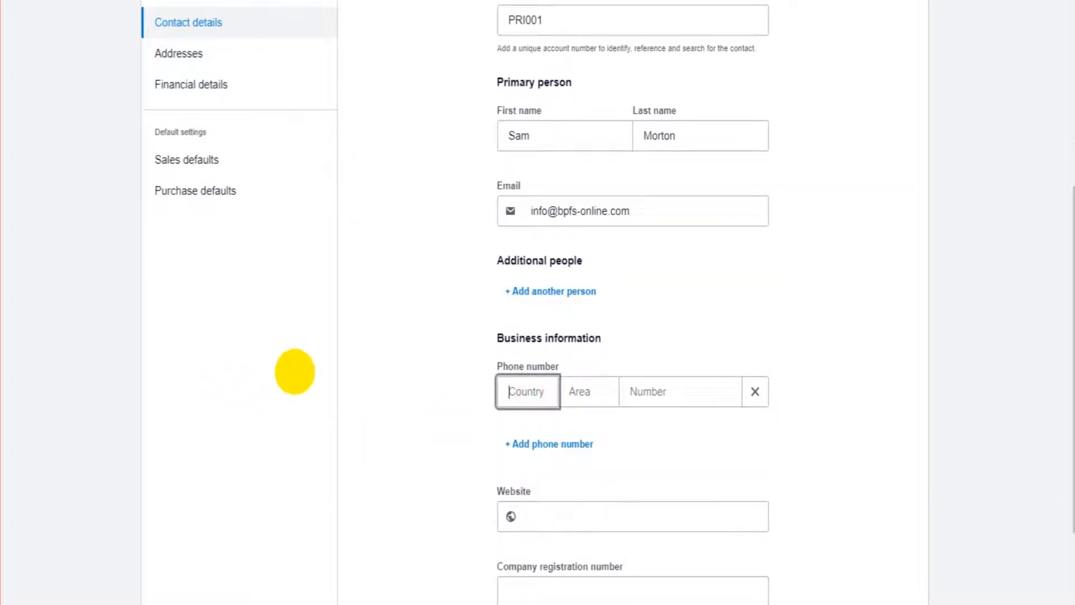
{"action": "scroll", "scroll_direction": "down", "scroll_amount": 3}
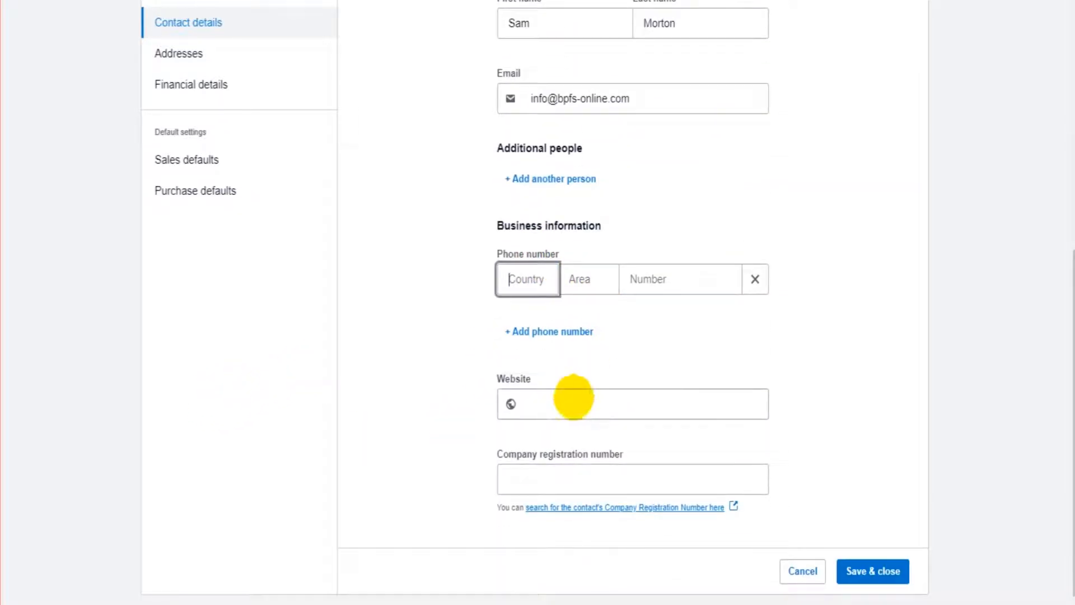
{"action": "mouse_move", "coordinate": [571, 473]}
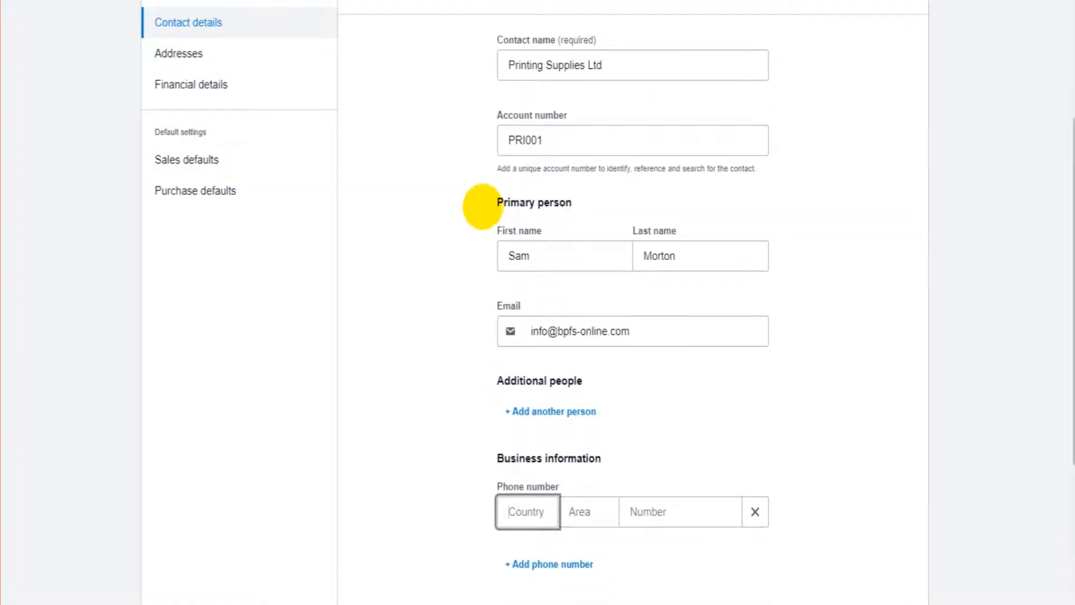
{"action": "scroll", "scroll_direction": "down", "scroll_amount": 3}
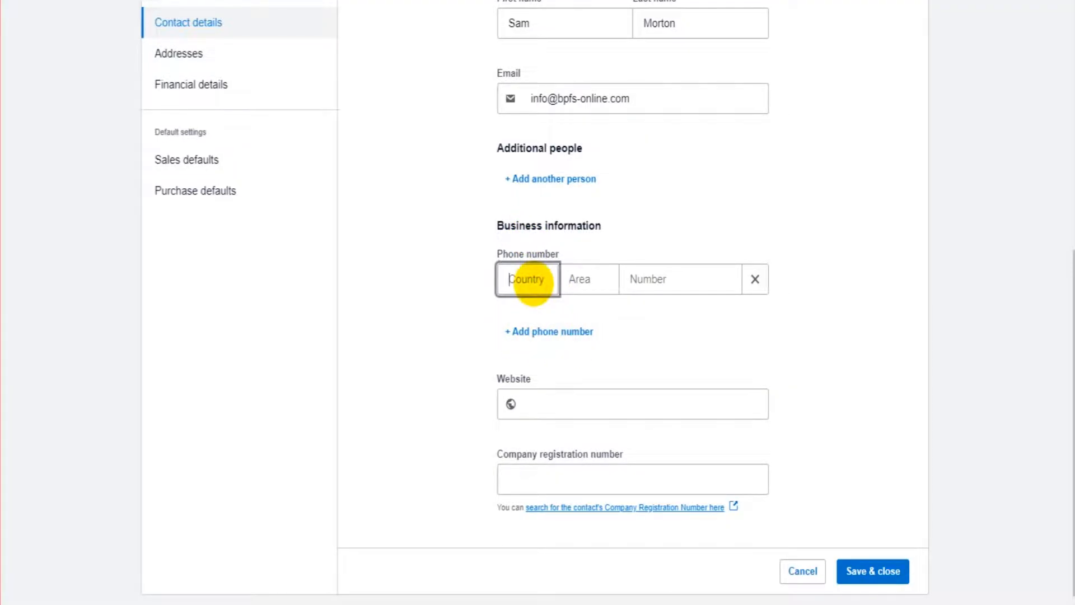
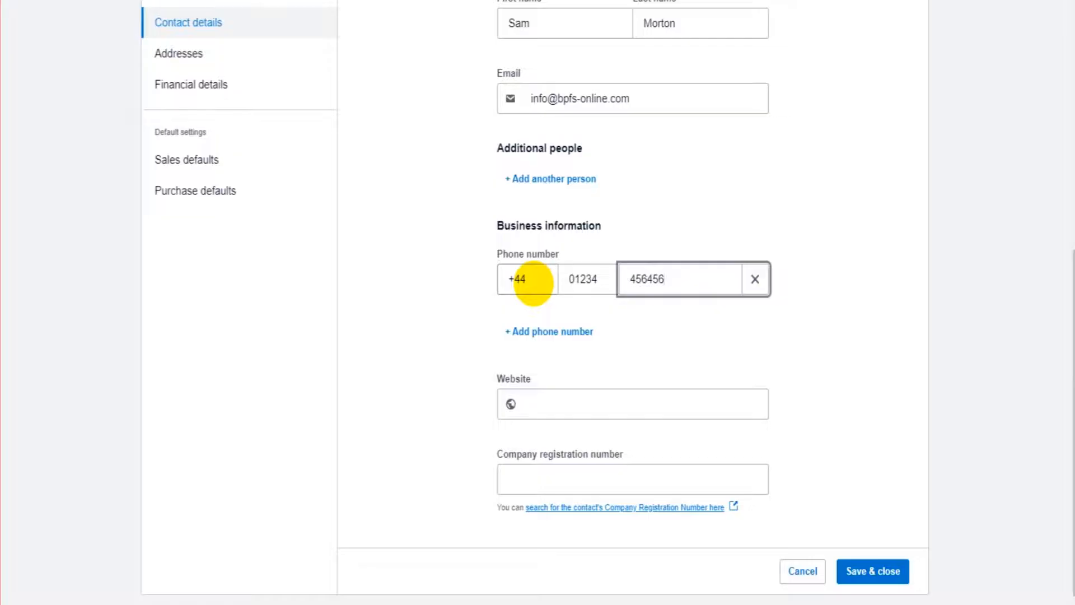
{"action": "mouse_move", "coordinate": [458, 295]}
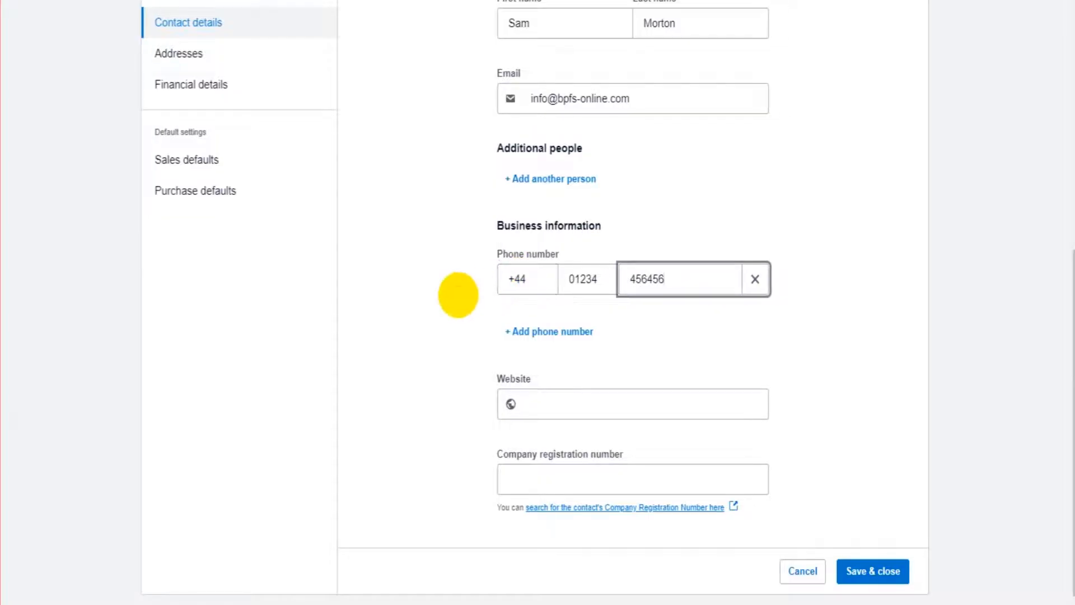
{"action": "left_click", "coordinate": [632, 403]}
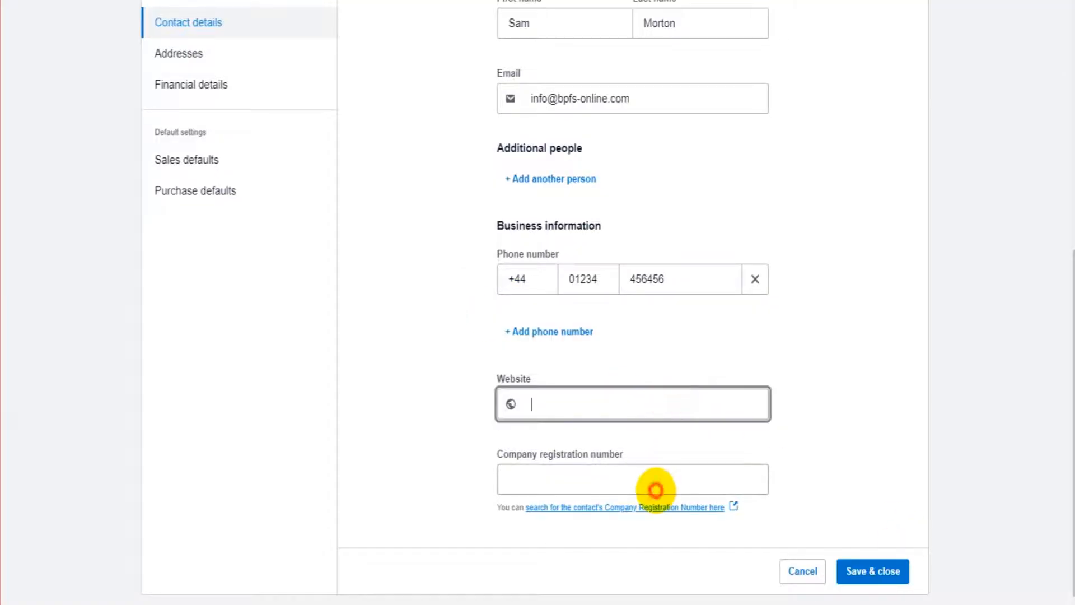
{"action": "left_click", "coordinate": [633, 478]}
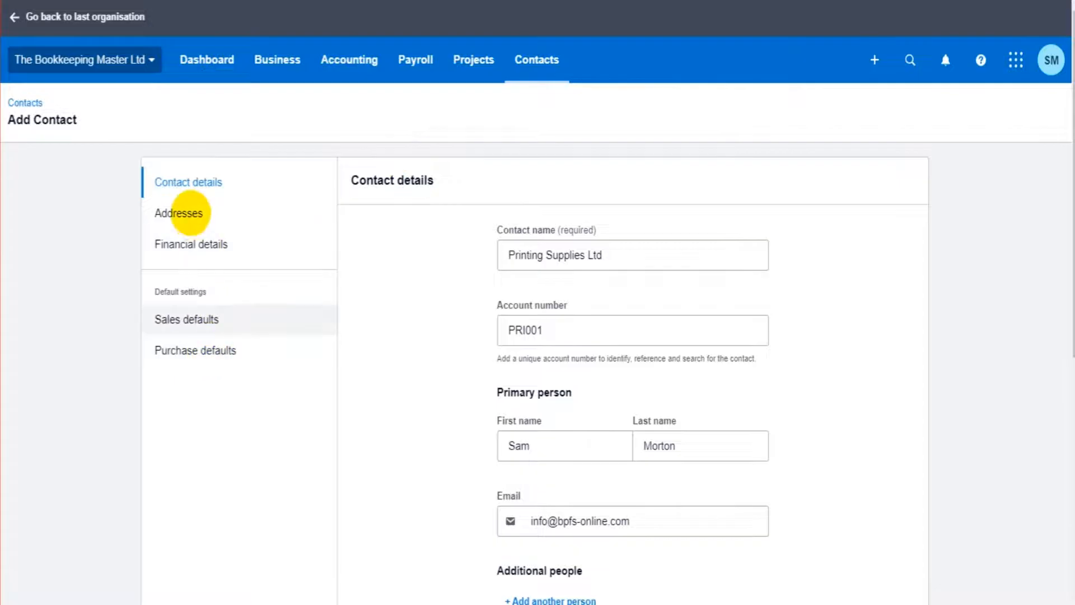
{"action": "mouse_move", "coordinate": [178, 214]}
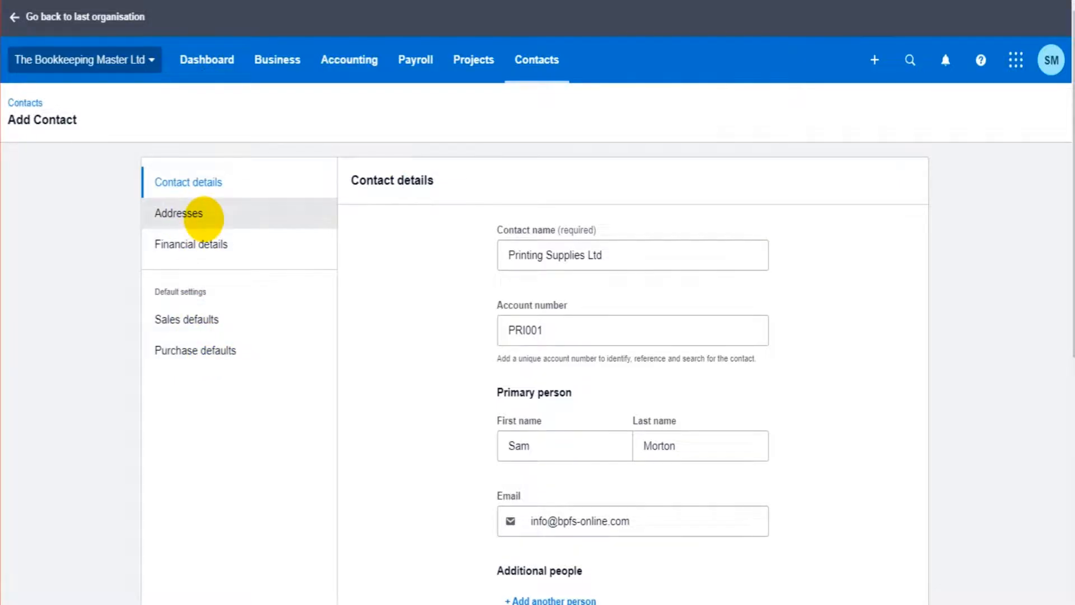
Show the Addresses section, leaving billing and delivery address searches empty.
{"action": "left_click", "coordinate": [178, 213]}
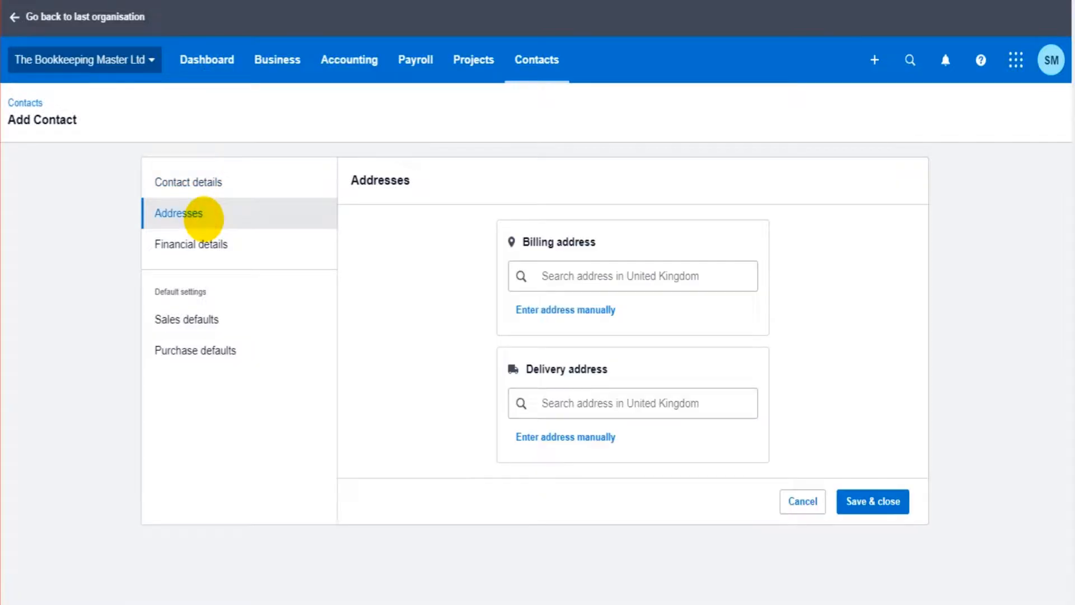
{"action": "left_click", "coordinate": [632, 276]}
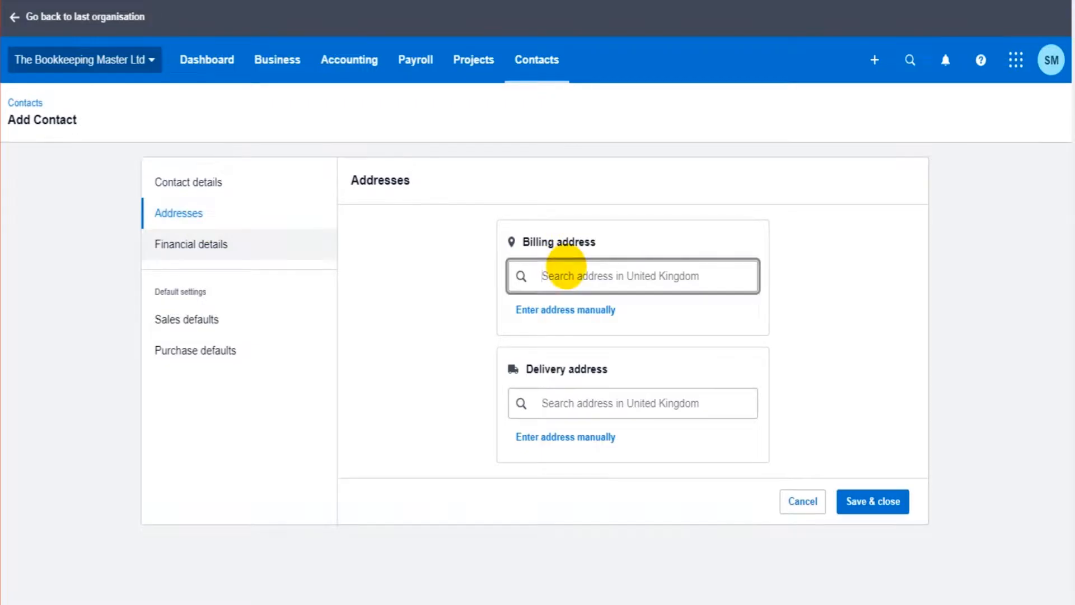
{"action": "left_click", "coordinate": [632, 404]}
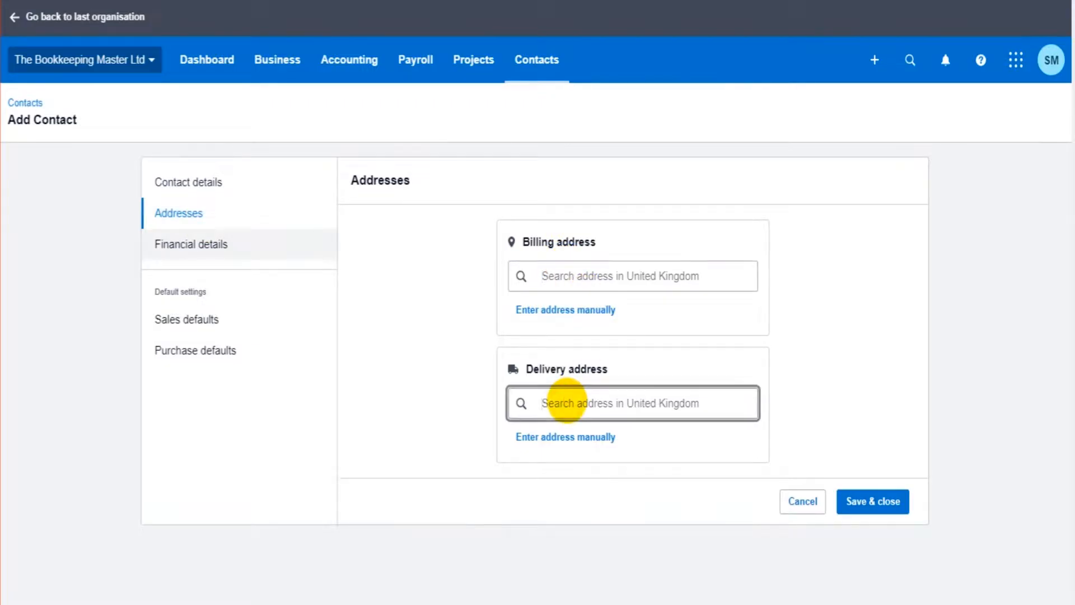
{"action": "mouse_move", "coordinate": [580, 291]}
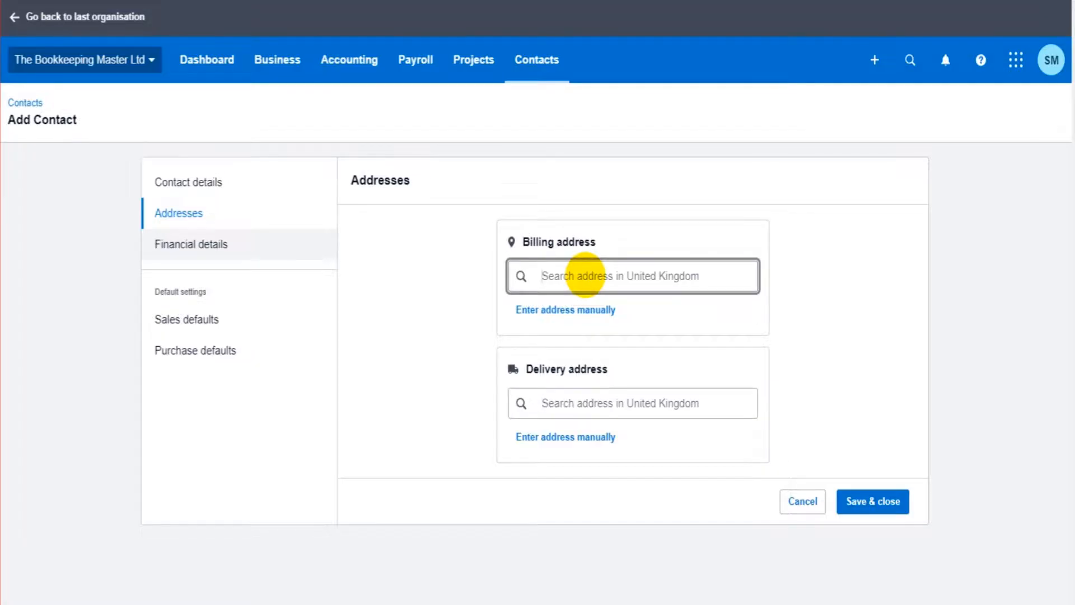
{"action": "left_click", "coordinate": [617, 275]}
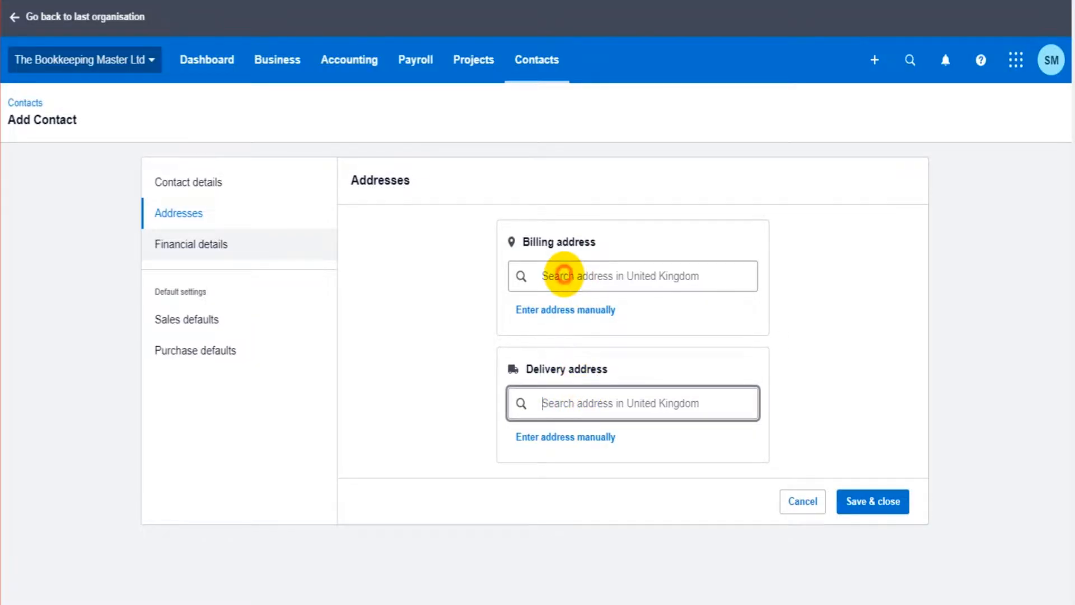
{"action": "left_click", "coordinate": [631, 275]}
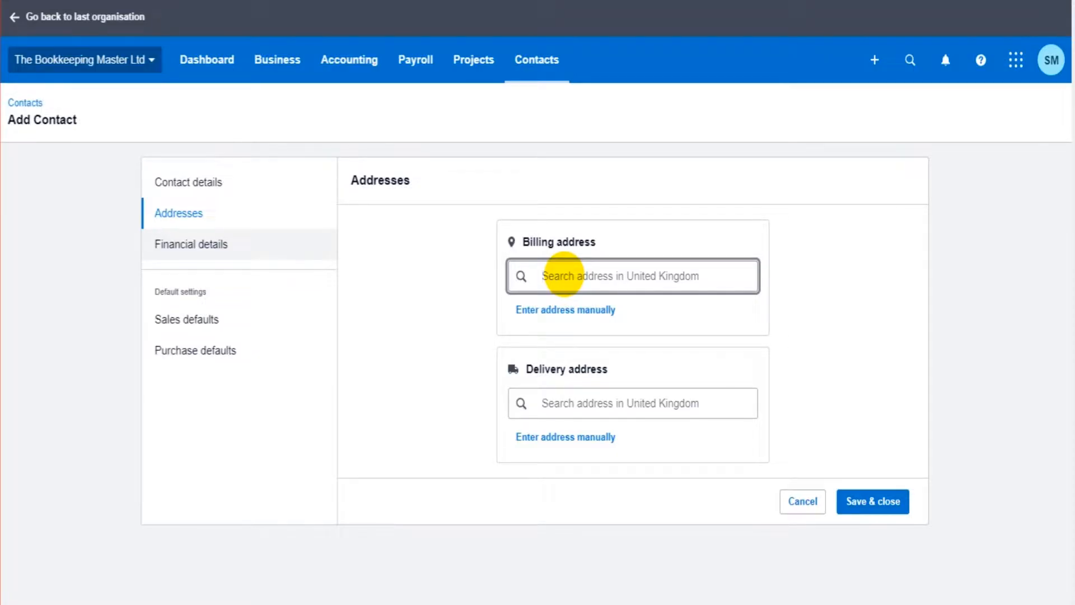
{"action": "left_click", "coordinate": [631, 275]}
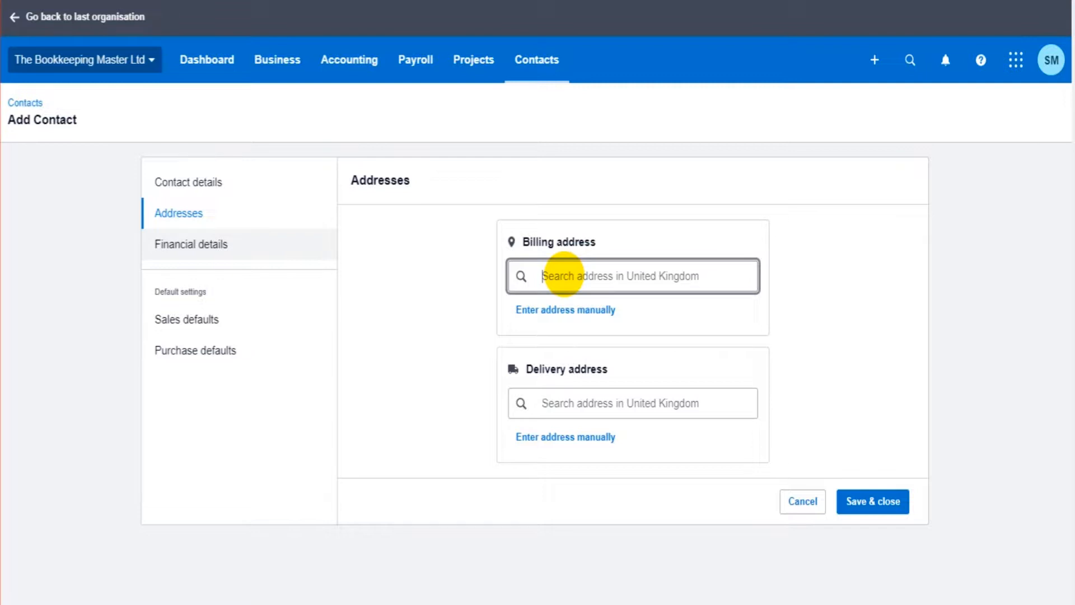
Pass through financial details (bank account, VAT number) unchanged, then go to Sales defaults.
{"action": "left_click", "coordinate": [190, 244]}
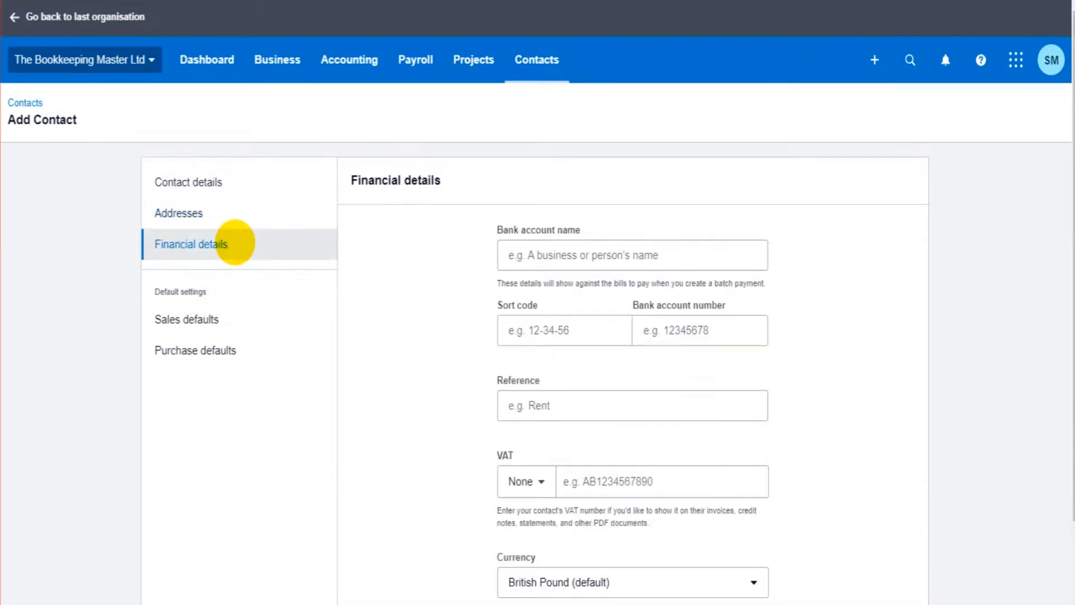
{"action": "scroll", "scroll_direction": "down", "scroll_amount": 3}
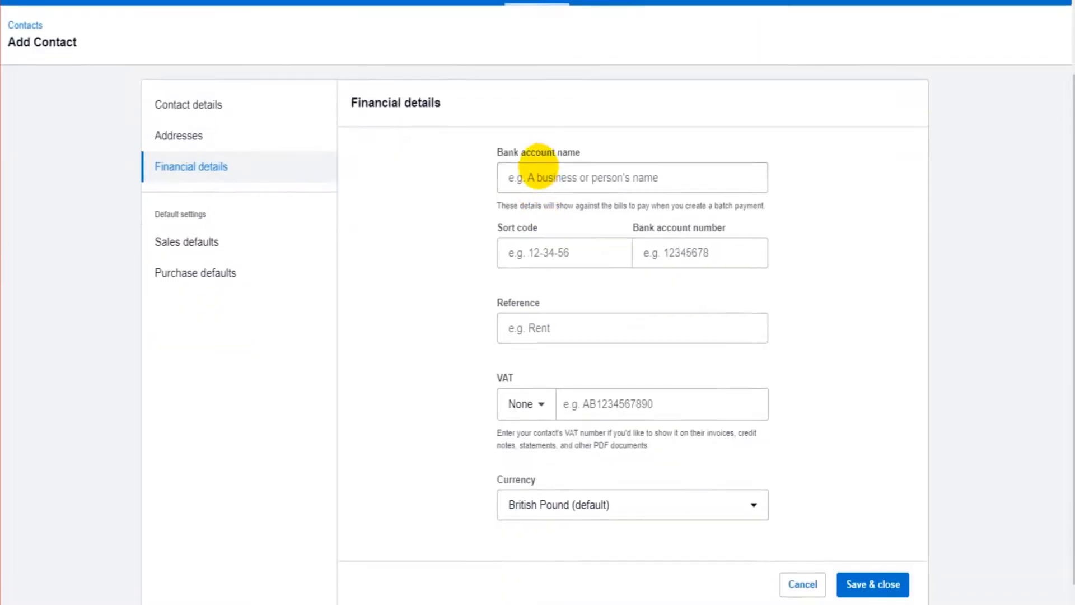
{"action": "left_click", "coordinate": [631, 177]}
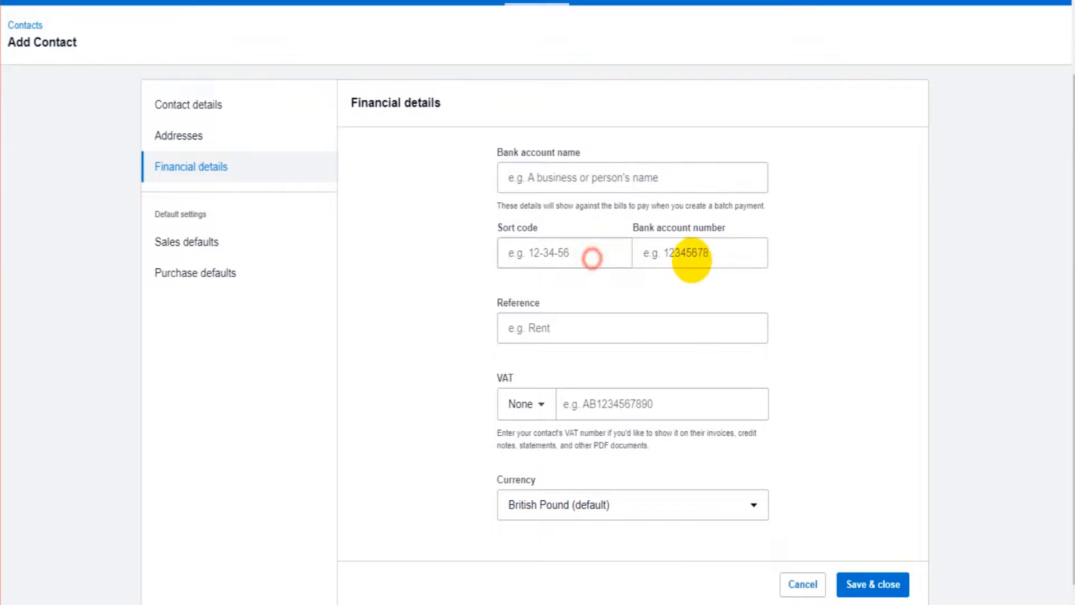
{"action": "left_click", "coordinate": [700, 253]}
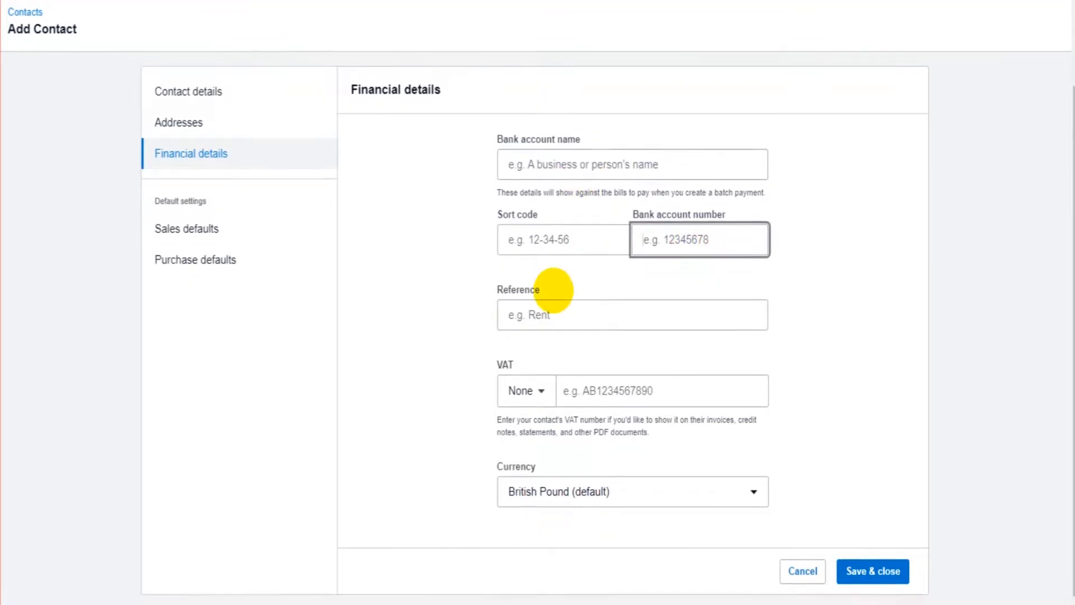
{"action": "left_click", "coordinate": [632, 315]}
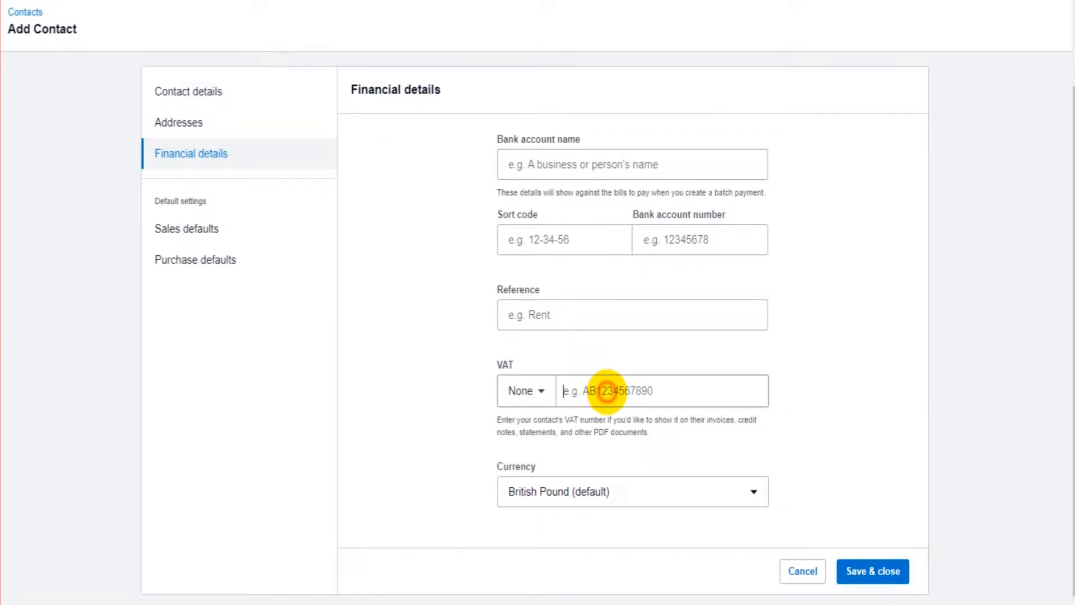
{"action": "left_click", "coordinate": [631, 391]}
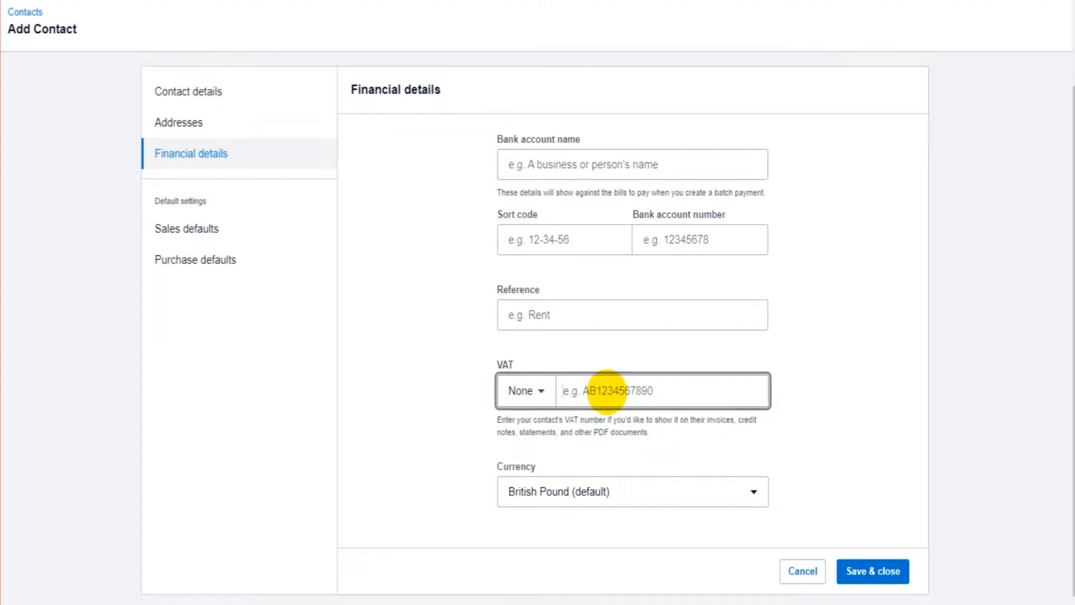
{"action": "mouse_move", "coordinate": [473, 433]}
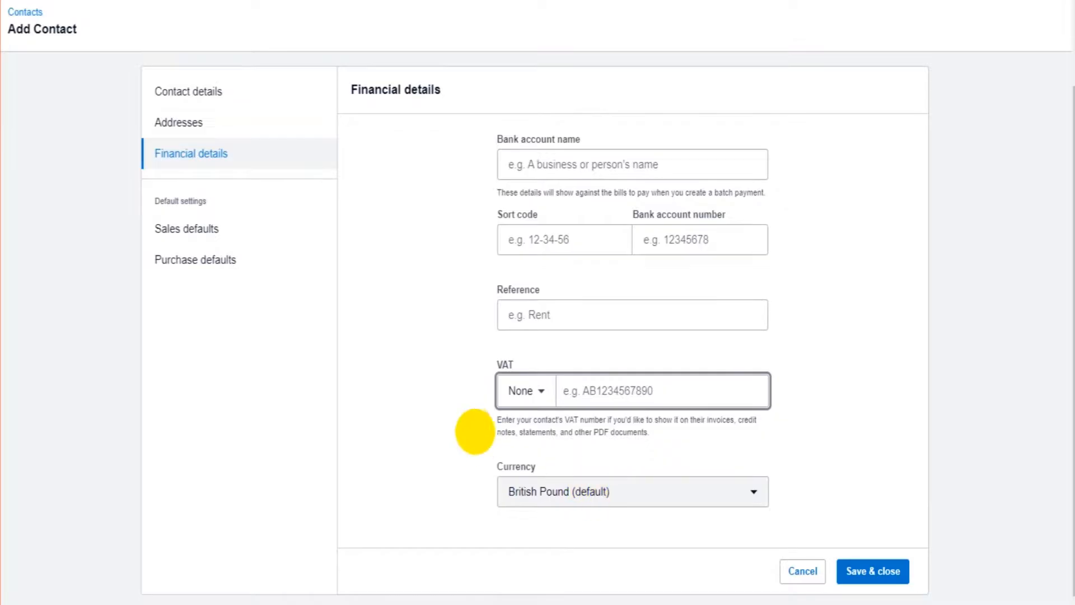
{"action": "mouse_move", "coordinate": [473, 424]}
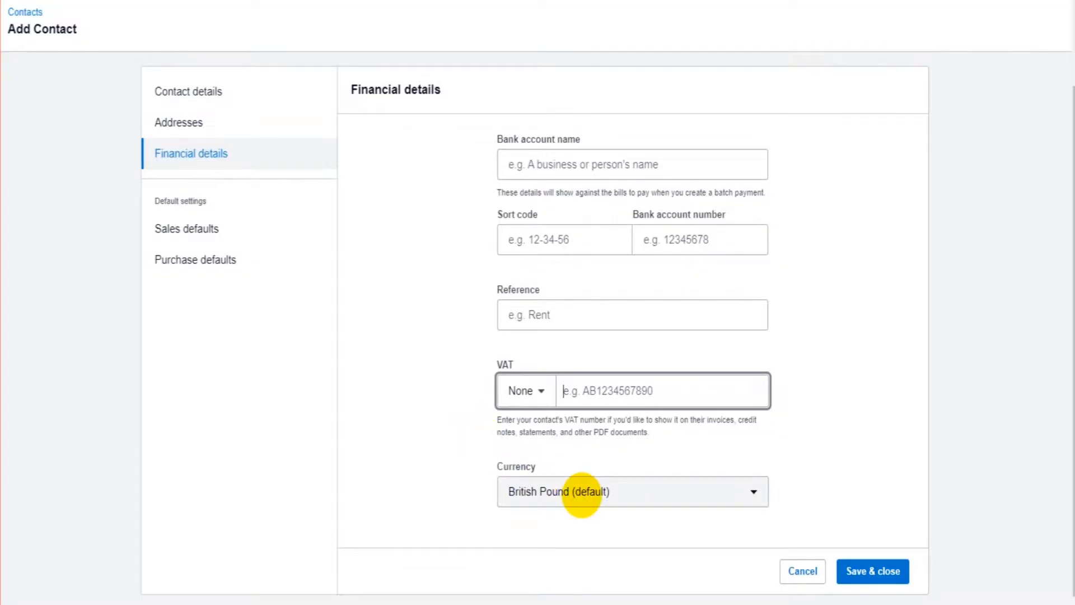
{"action": "left_click", "coordinate": [631, 491]}
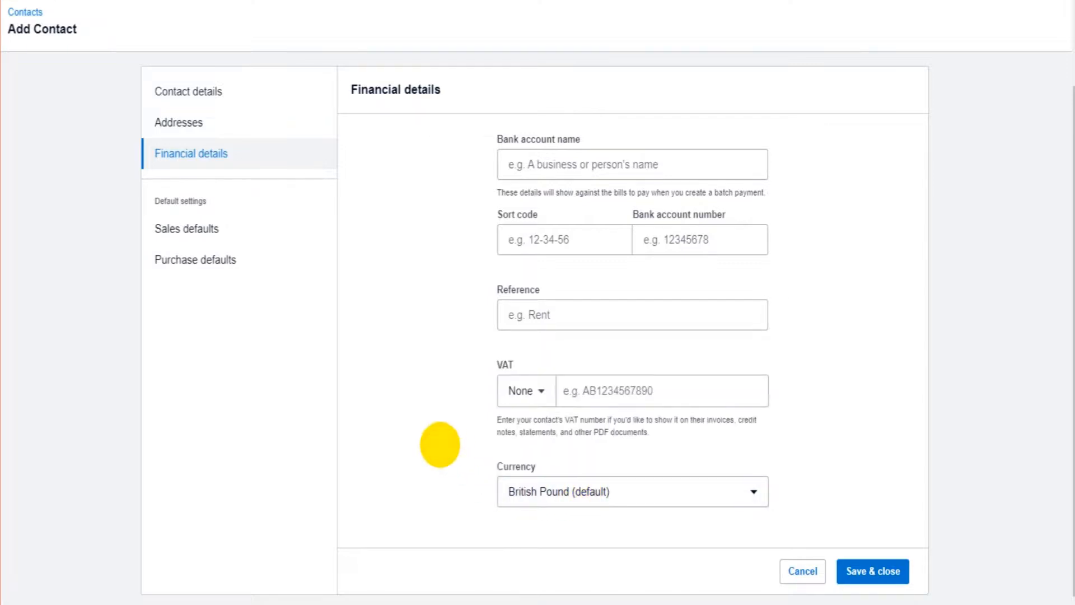
{"action": "left_click", "coordinate": [186, 229]}
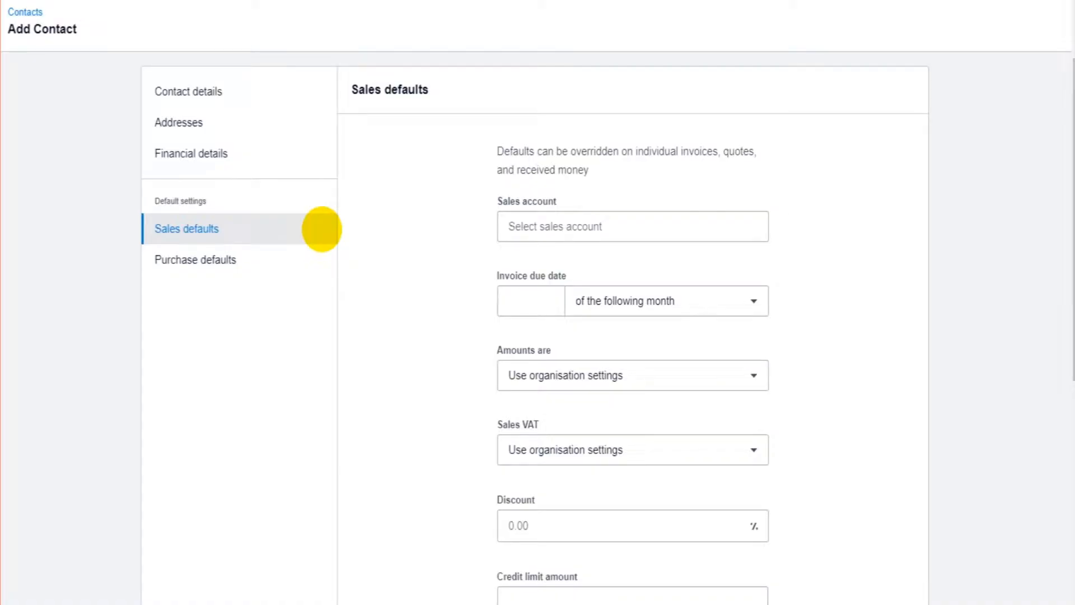
Choose 4001 - Shop Sales A from the Revenue list as the sales account.
{"action": "left_click", "coordinate": [632, 226]}
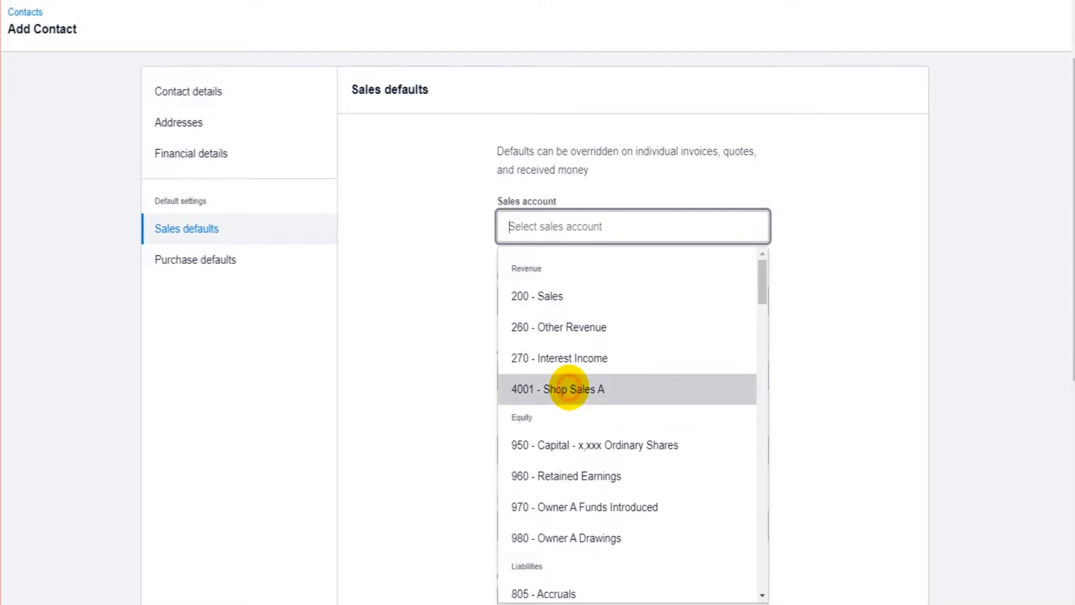
{"action": "left_click", "coordinate": [558, 389]}
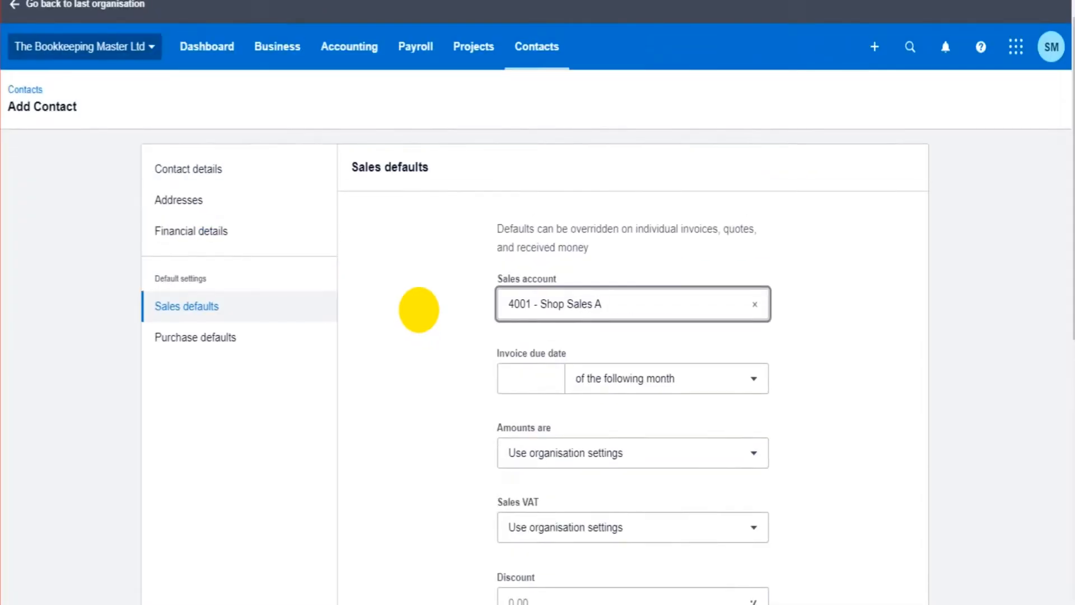
{"action": "left_click", "coordinate": [631, 303]}
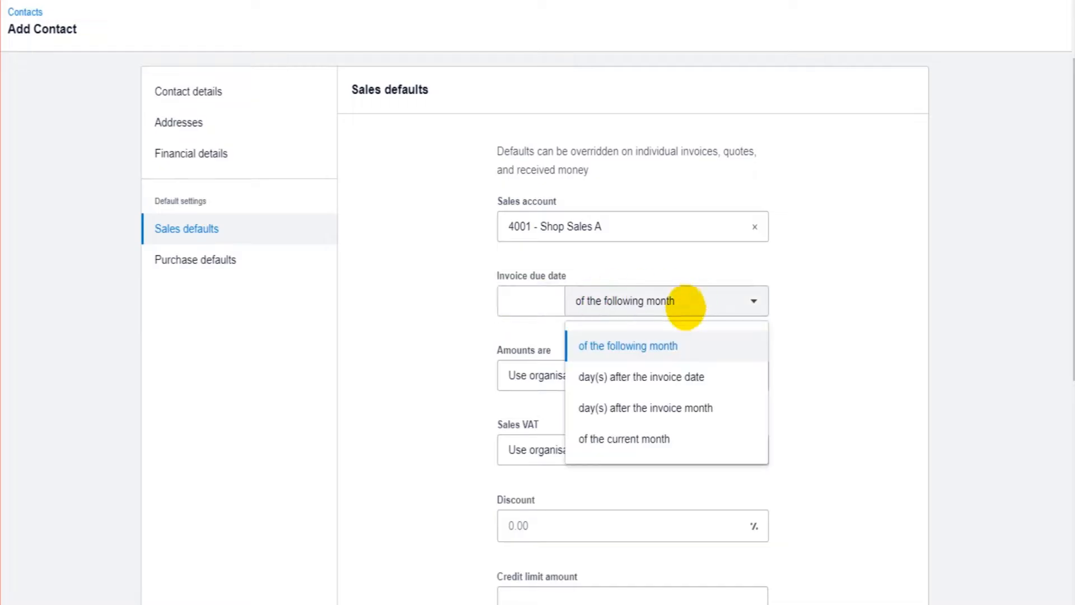
{"action": "mouse_move", "coordinate": [644, 407]}
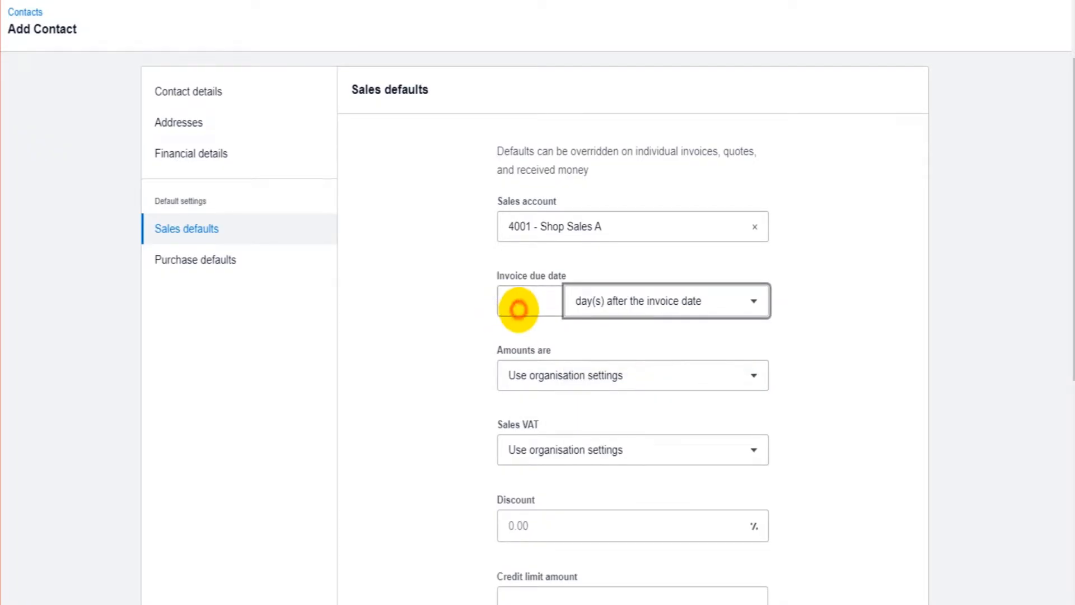
Make invoices due 30 day(s) after the invoice date, then show Purchase defaults.
{"action": "type", "text": "30"}
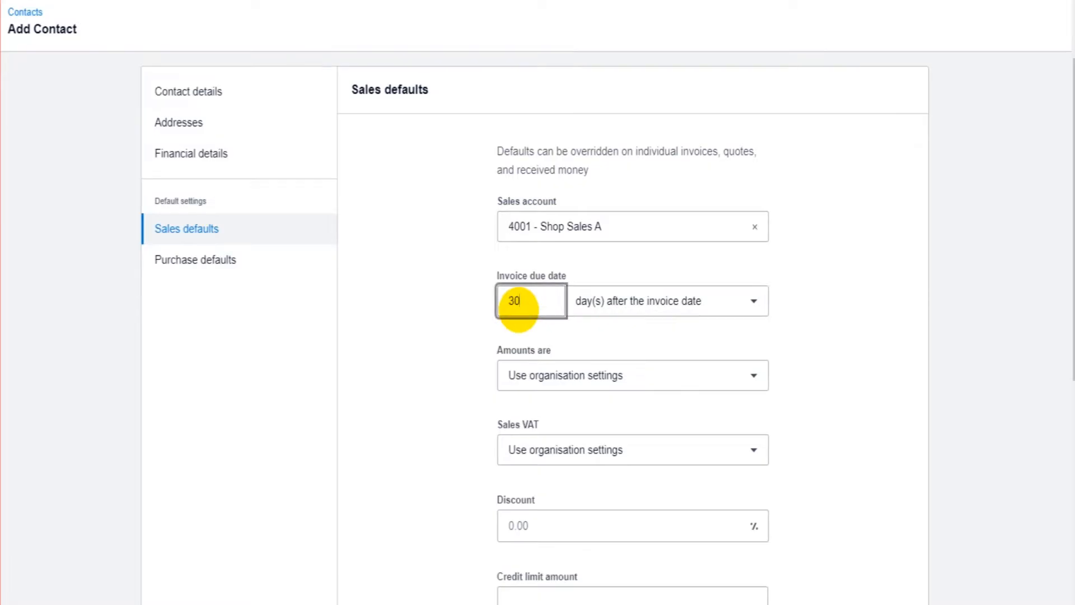
{"action": "left_click", "coordinate": [531, 300]}
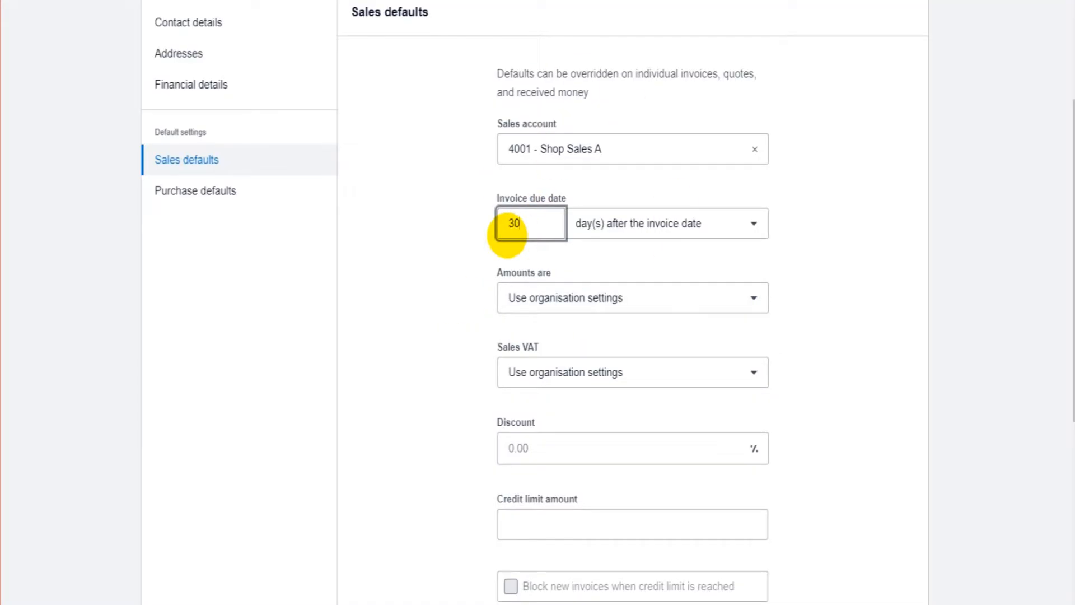
{"action": "scroll", "scroll_direction": "down", "scroll_amount": 3}
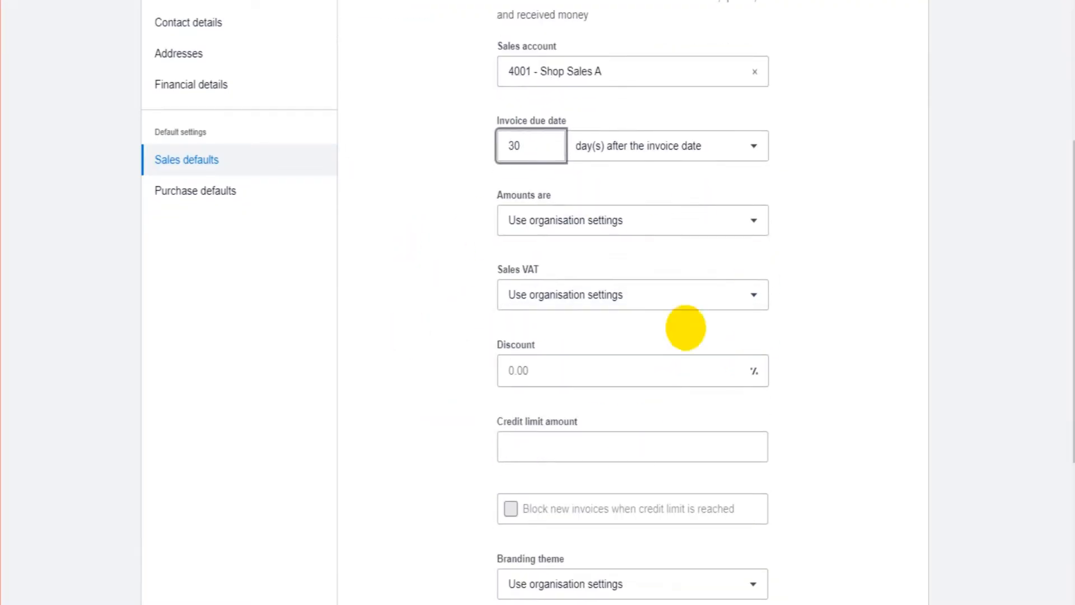
{"action": "scroll", "scroll_direction": "down", "scroll_amount": 3}
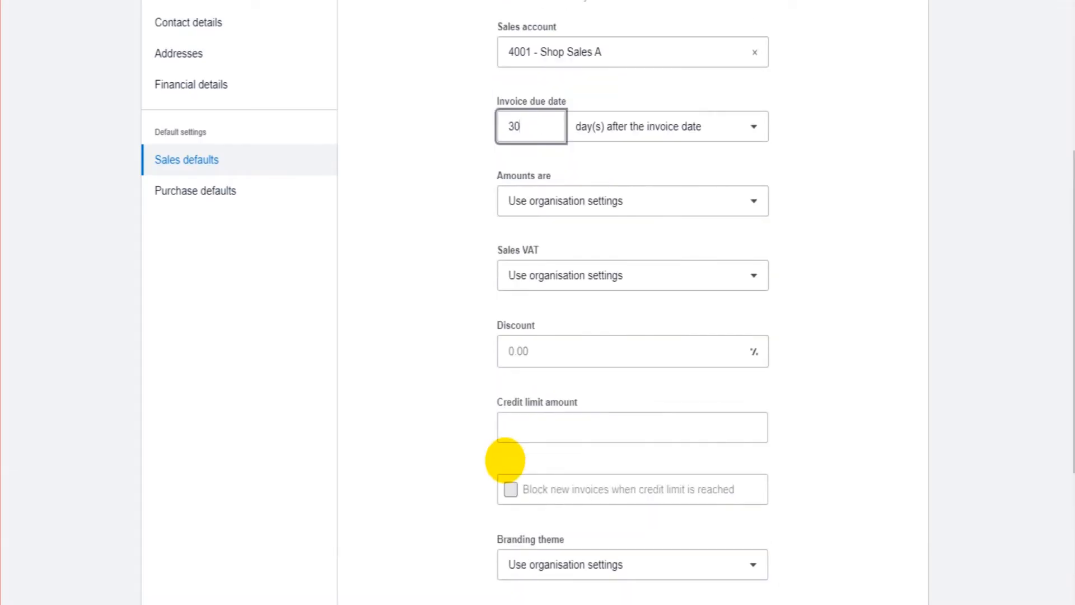
{"action": "left_click", "coordinate": [531, 126]}
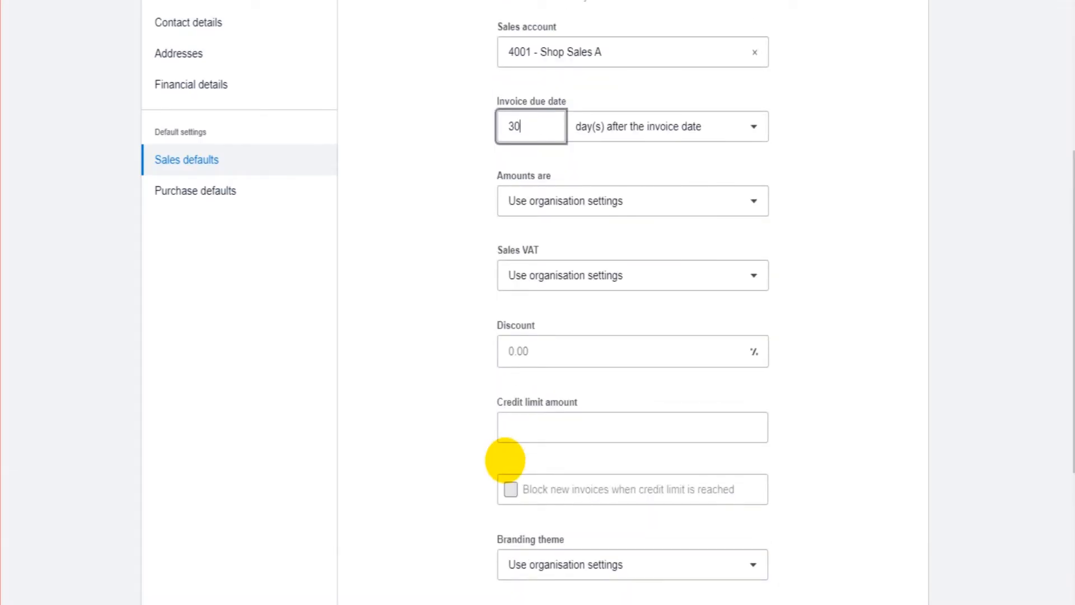
{"action": "scroll", "scroll_direction": "down", "scroll_amount": 3}
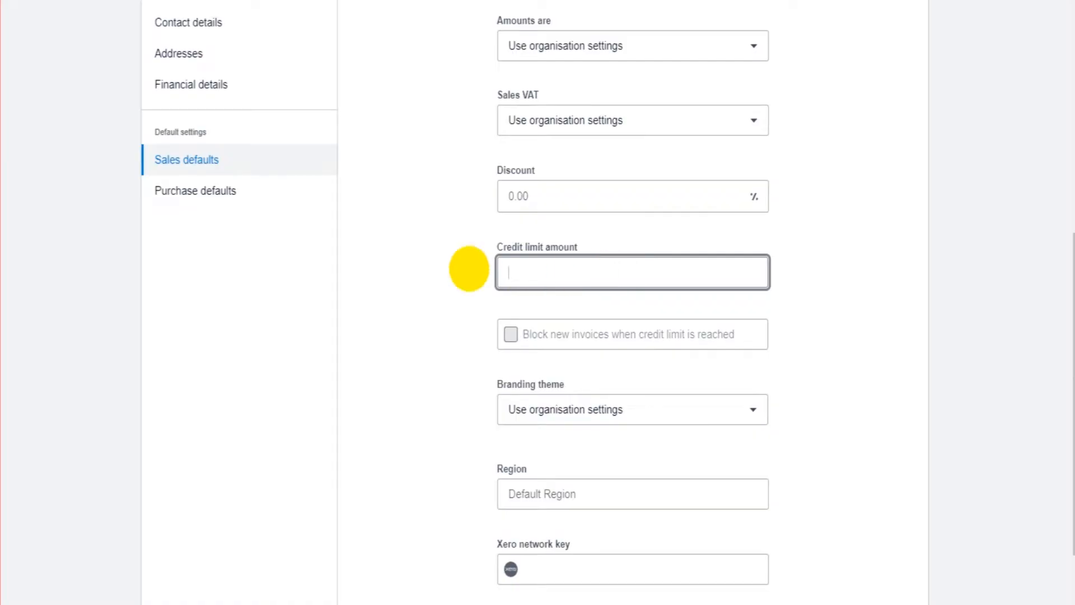
{"action": "left_click", "coordinate": [195, 226]}
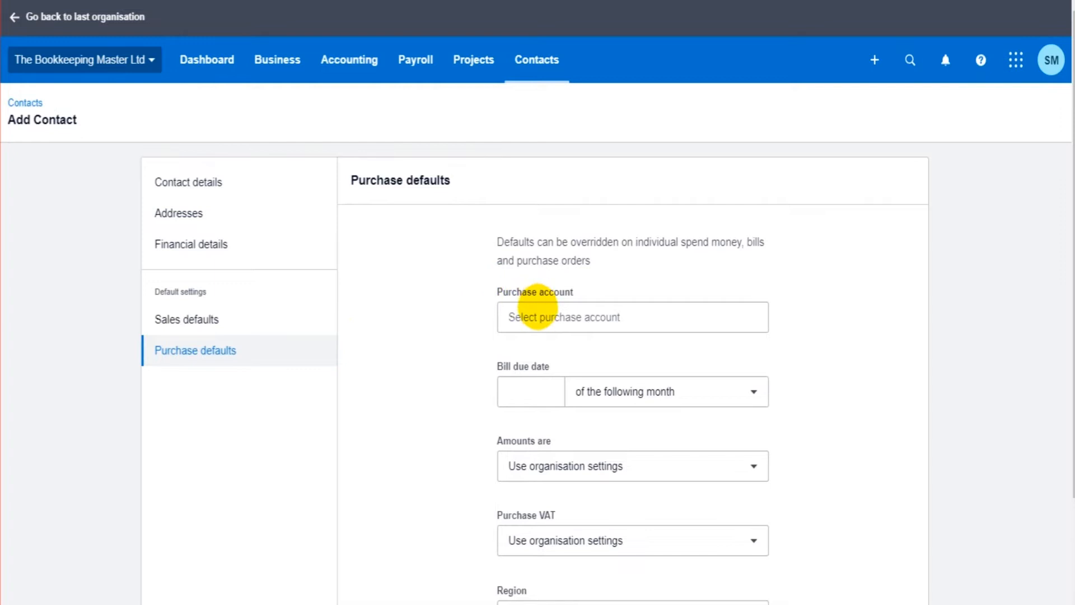
Leave purchase defaults empty and Save & close the Printing Supplies Ltd contact.
{"action": "scroll", "scroll_direction": "down", "scroll_amount": 3}
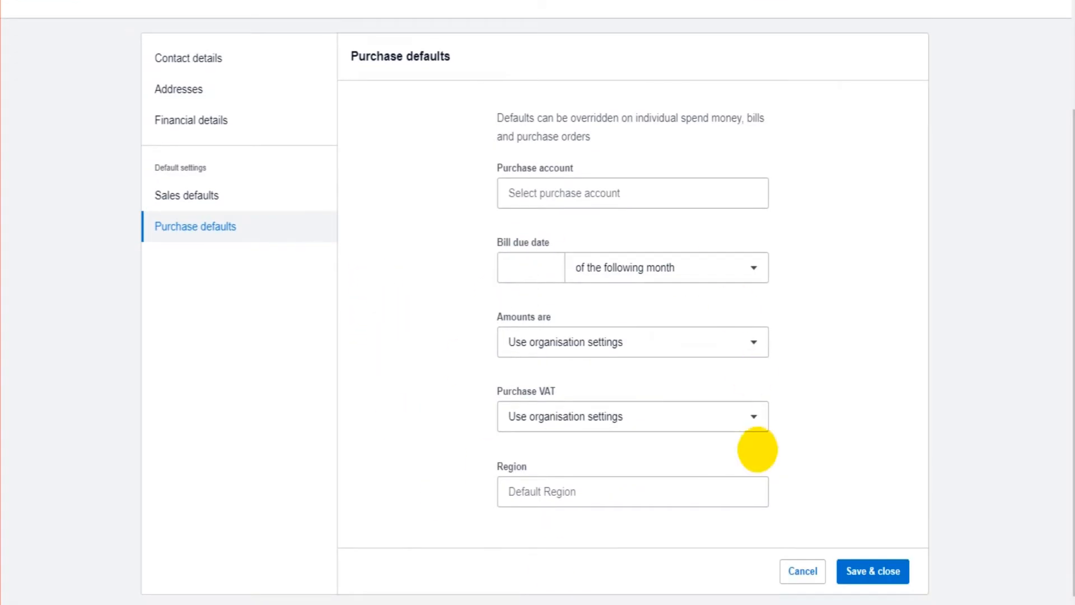
{"action": "mouse_move", "coordinate": [794, 474]}
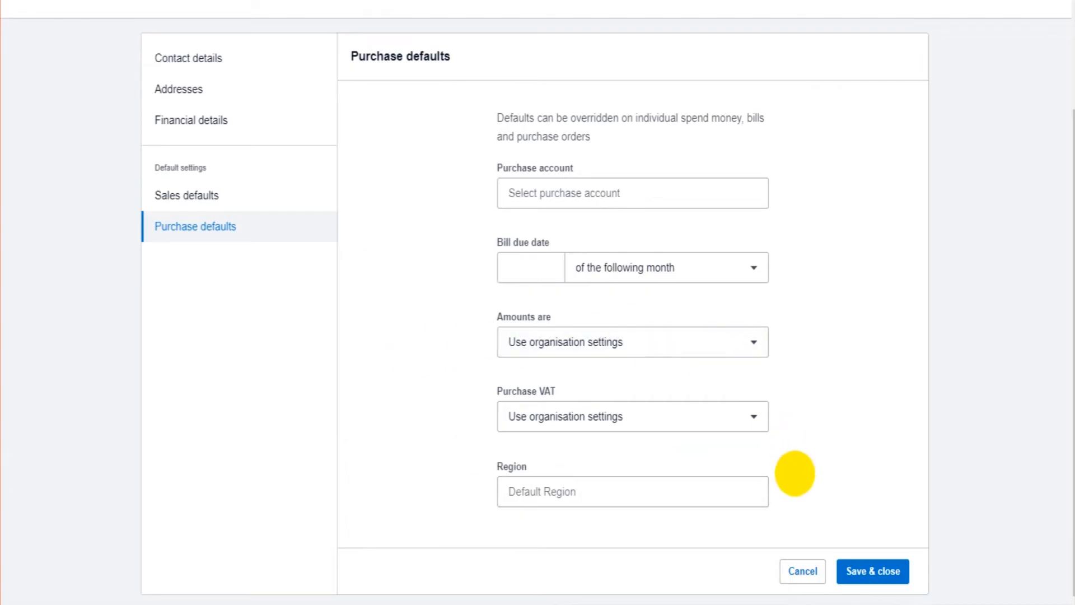
{"action": "left_click", "coordinate": [873, 571]}
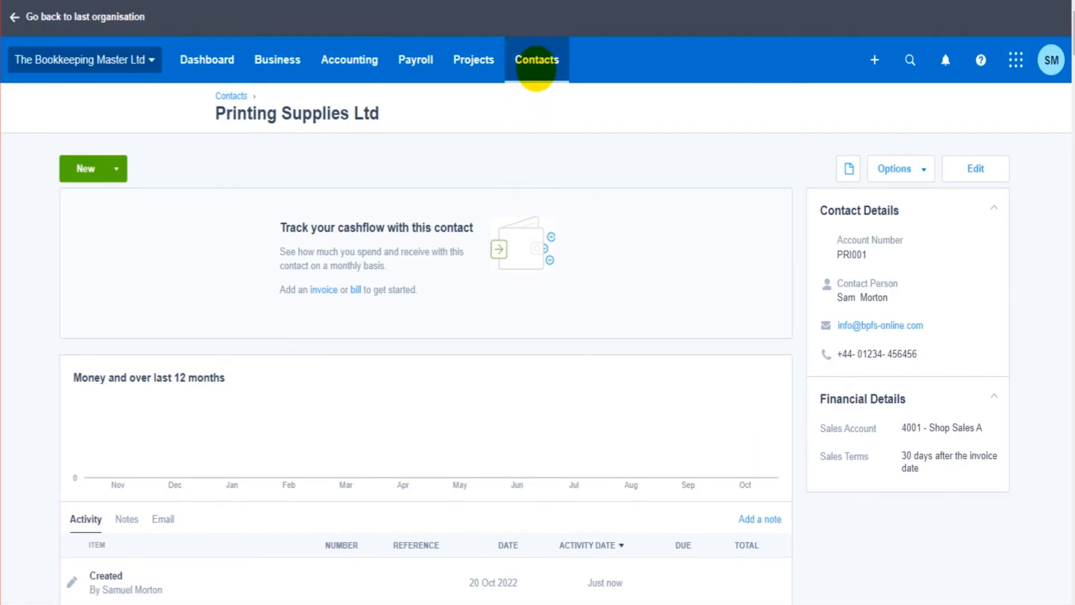
Show All Contacts and scroll to Printing Supplies Ltd with account PRI001.
{"action": "left_click", "coordinate": [537, 60]}
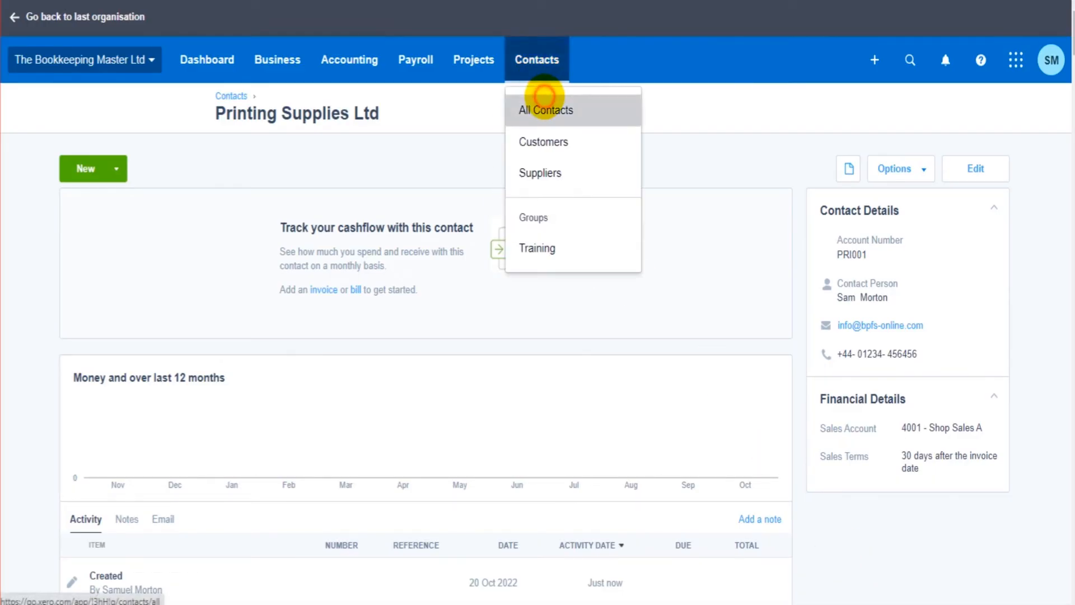
{"action": "left_click", "coordinate": [545, 109]}
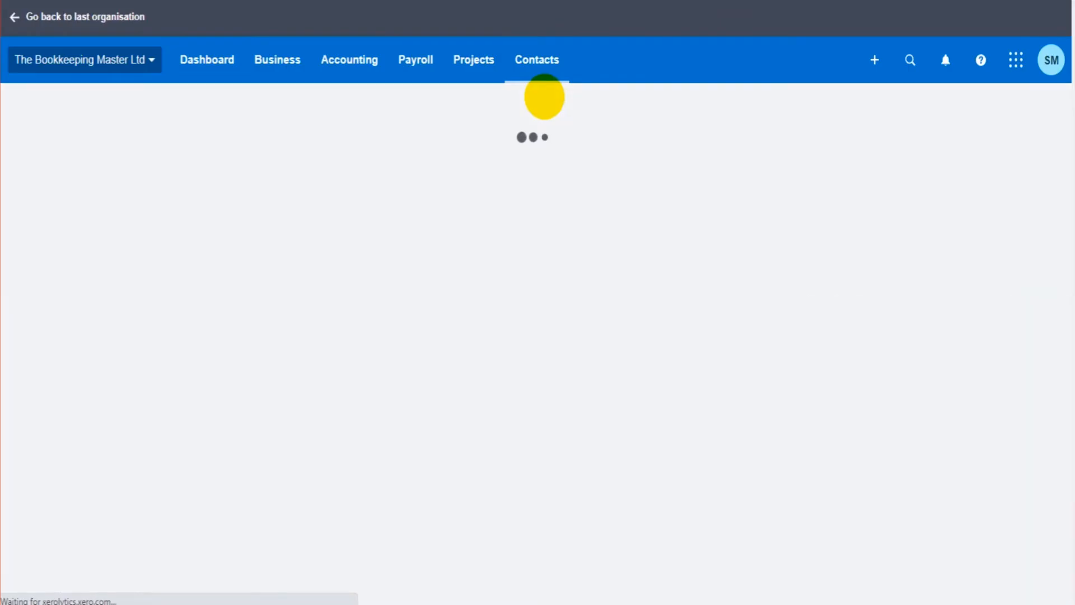
{"action": "left_click", "coordinate": [537, 60]}
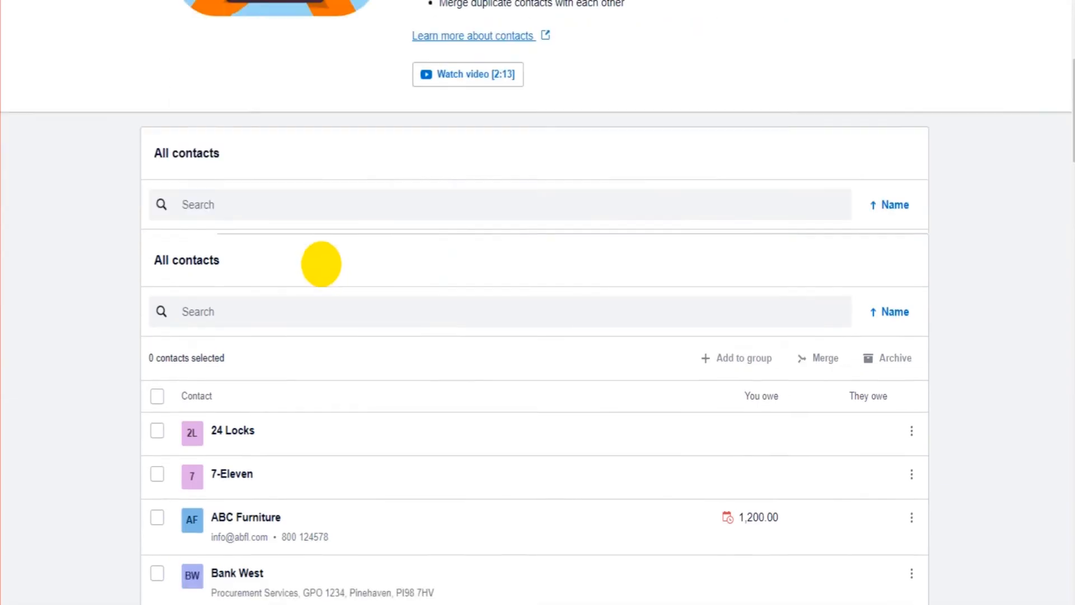
{"action": "scroll", "scroll_direction": "down", "scroll_amount": 3}
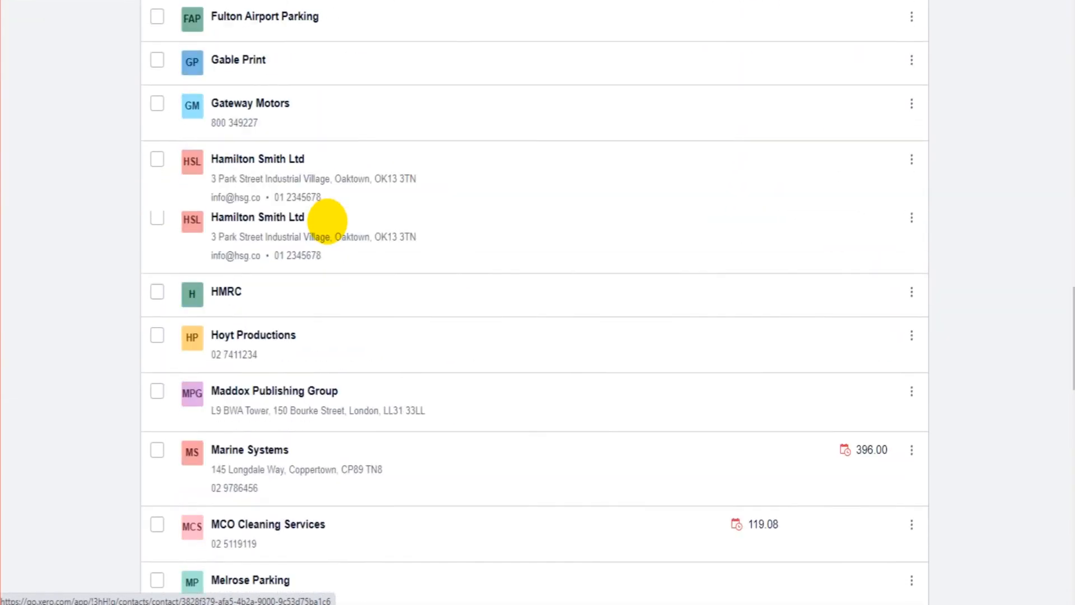
{"action": "scroll", "scroll_direction": "down", "scroll_amount": 3}
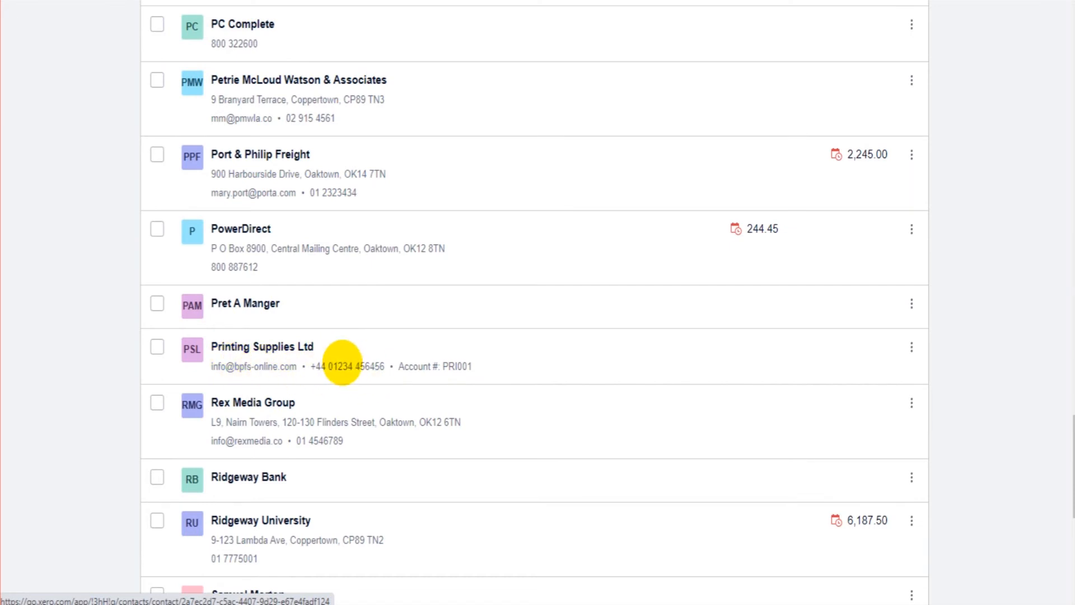
{"action": "mouse_move", "coordinate": [435, 374]}
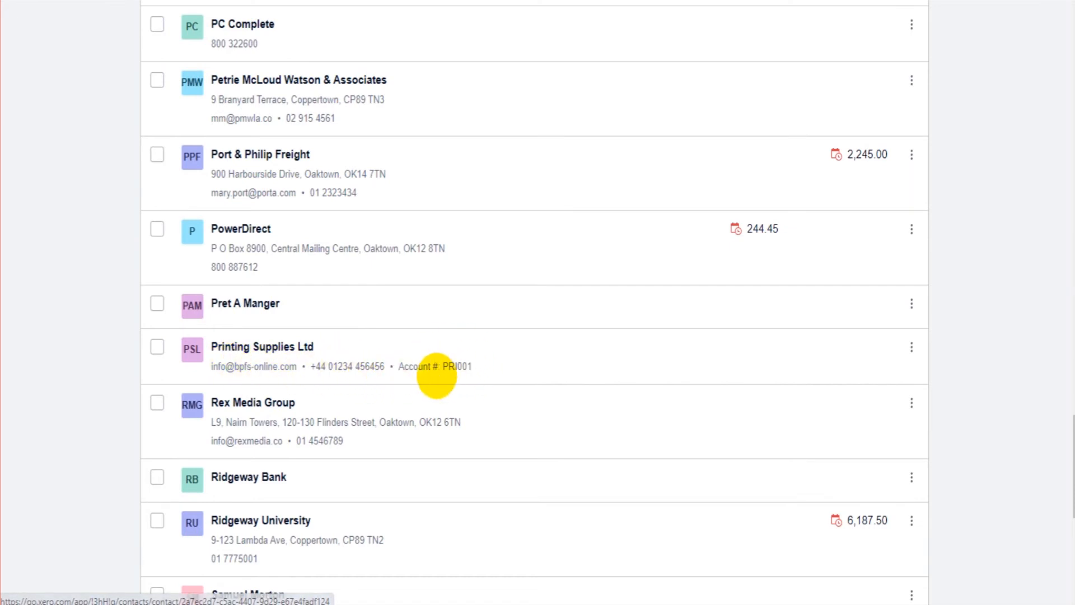